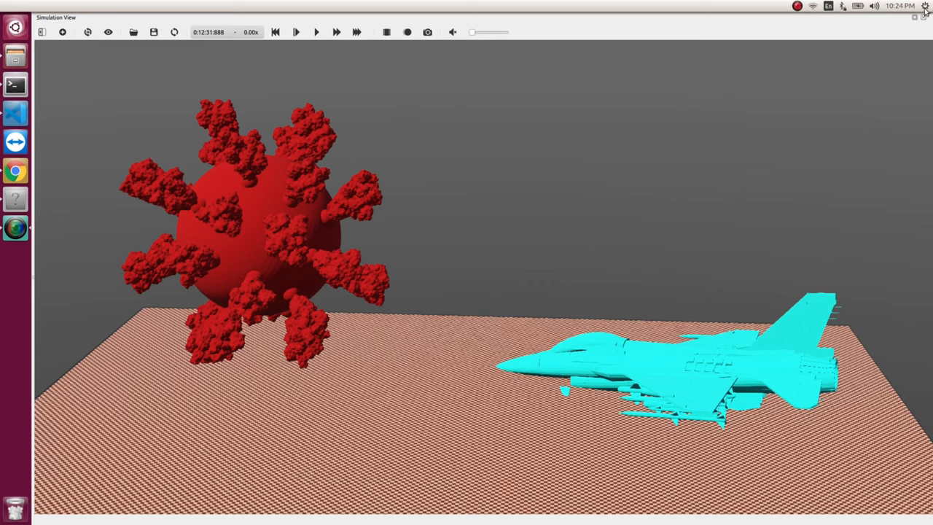
pyautogui.moveTo(323, 221)
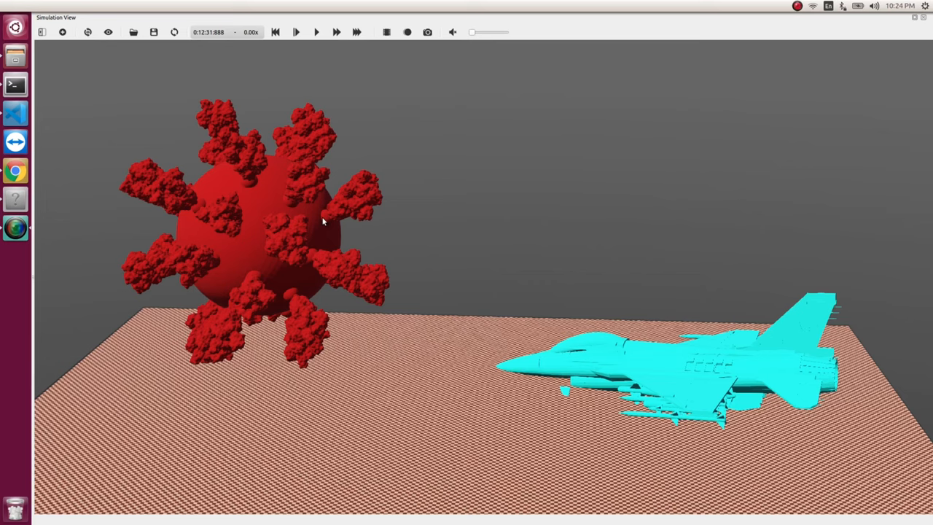
pyautogui.moveTo(286, 226)
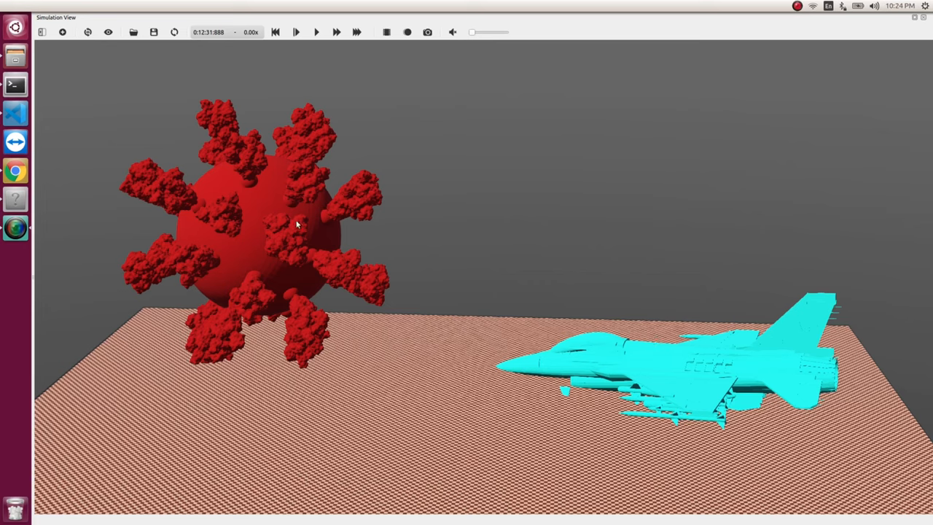
pyautogui.moveTo(338, 266)
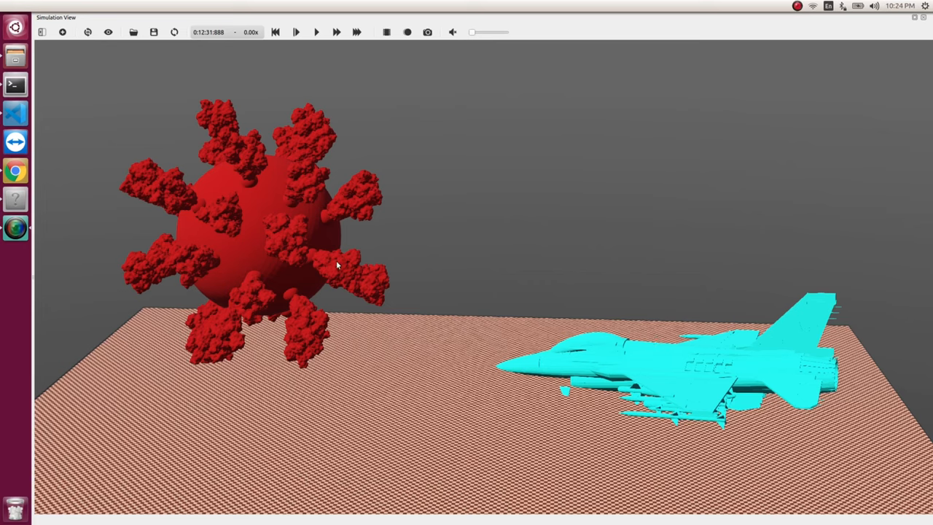
pyautogui.moveTo(678, 365)
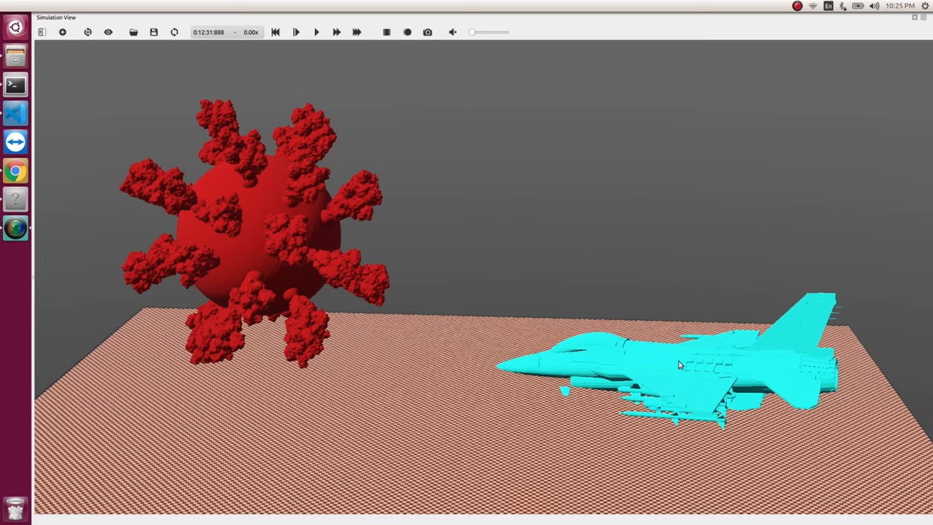
pyautogui.moveTo(697, 369)
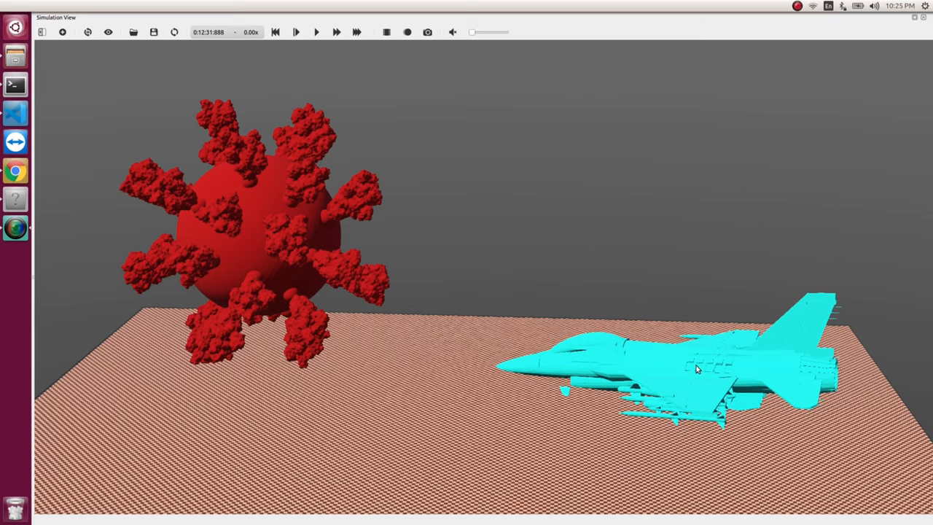
pyautogui.moveTo(172, 280)
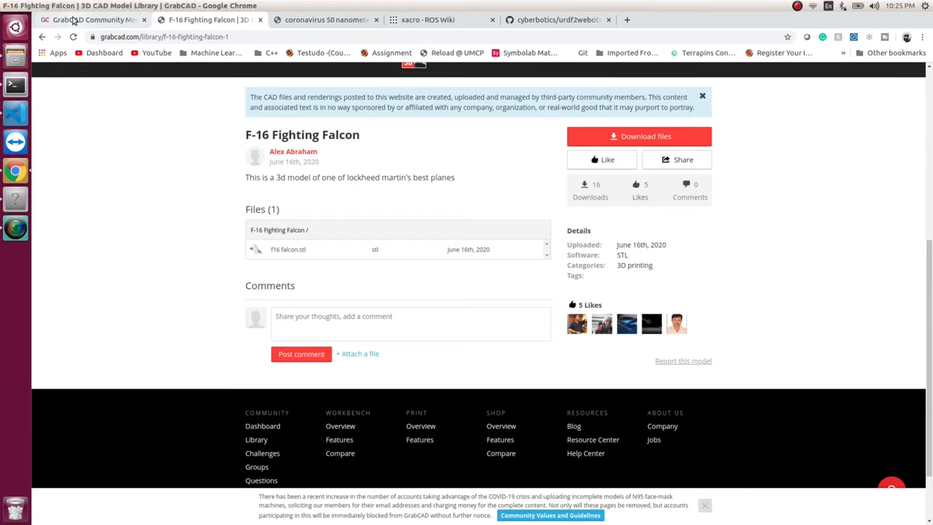
# Browse the GrabCAD community dashboard and the Create a bottle in Shapr3d tutorial.
pyautogui.click(90, 21)
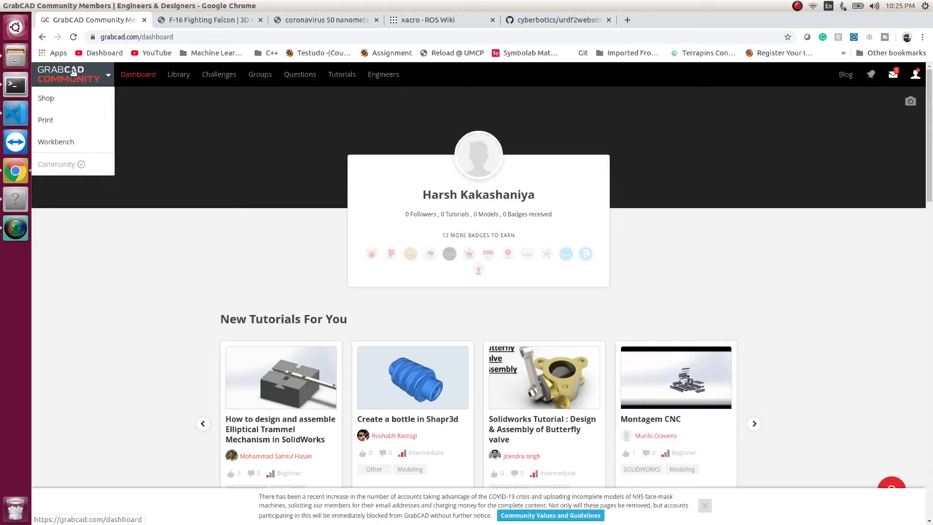
pyautogui.scroll(-3)
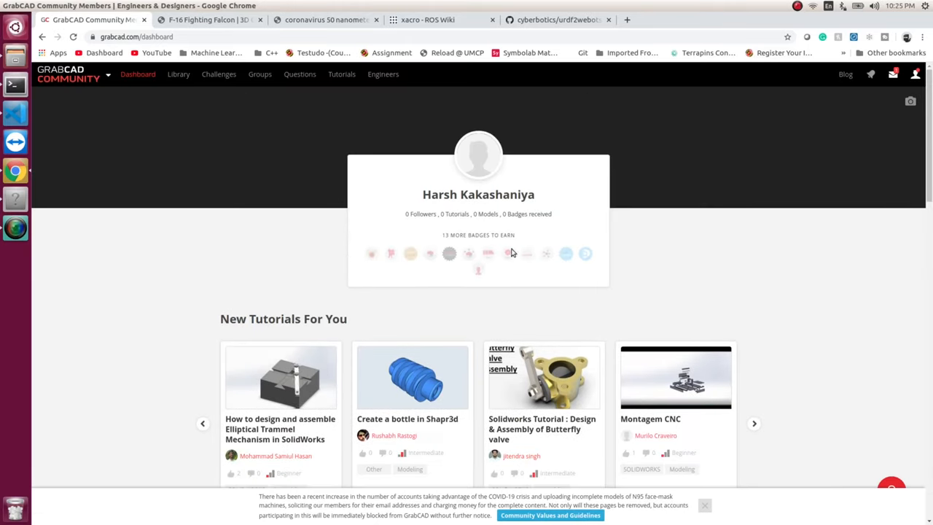
pyautogui.scroll(-3)
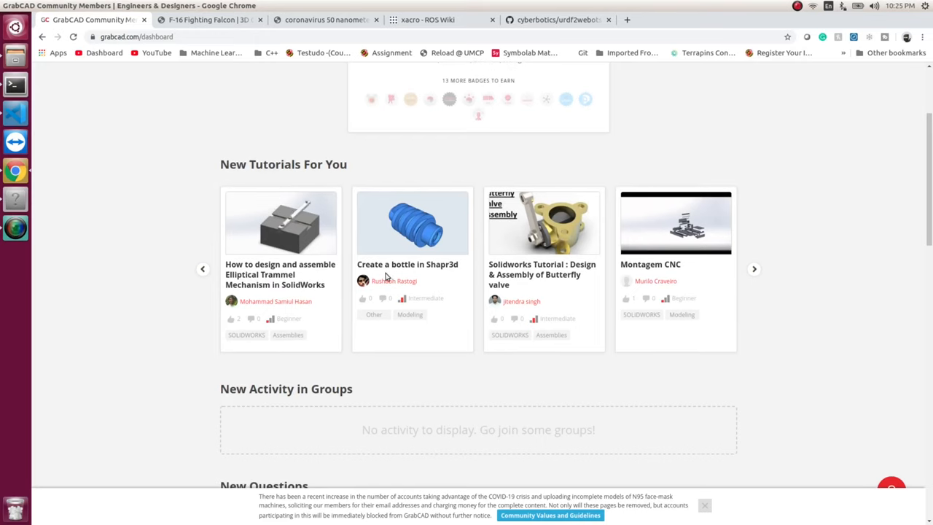
pyautogui.click(411, 221)
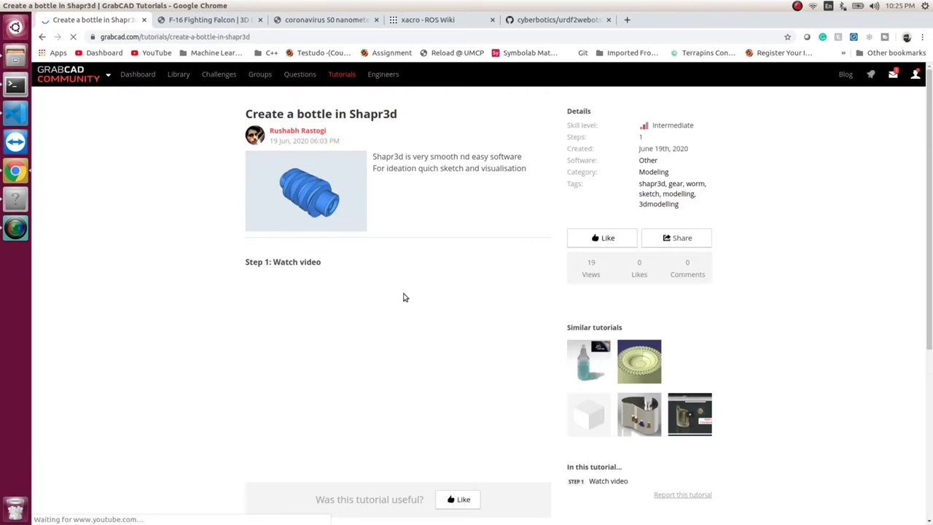
pyautogui.scroll(-3)
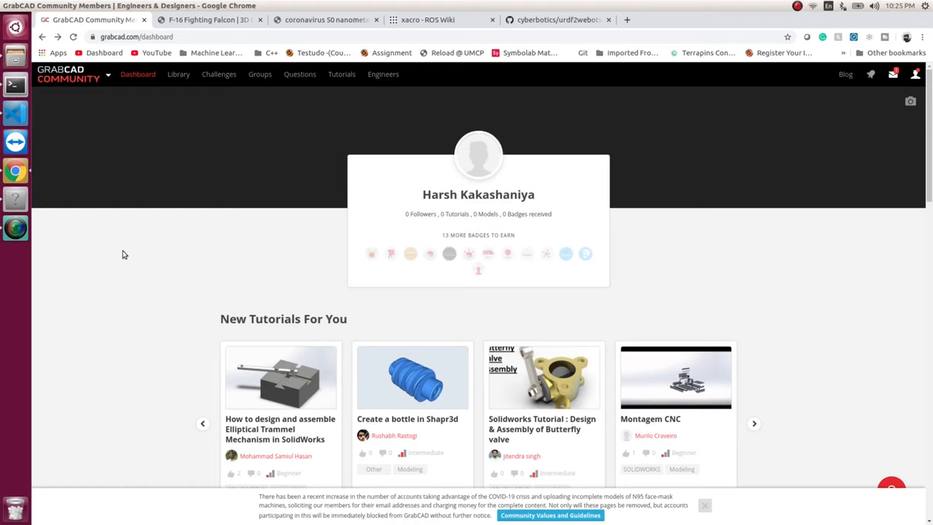
pyautogui.moveTo(411, 254)
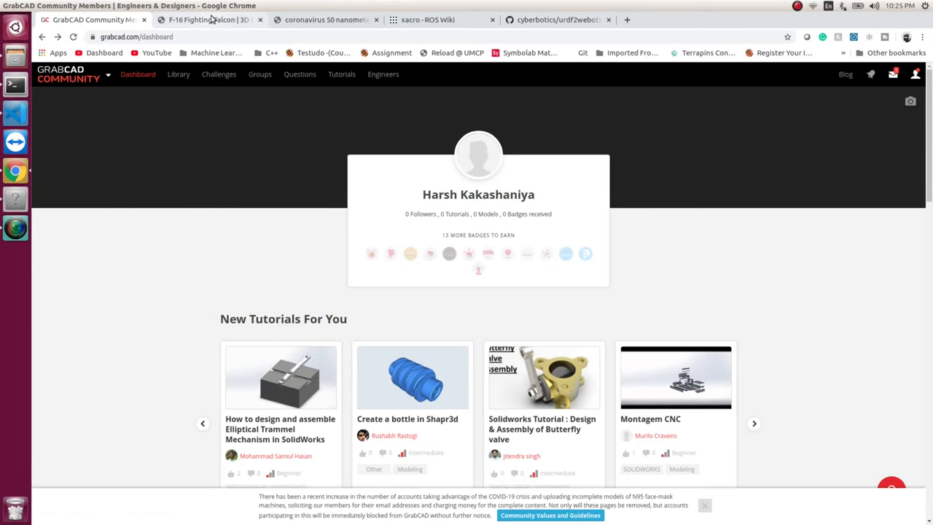
# Return to the F-16 Fighting Falcon model page and download its files.
pyautogui.click(210, 20)
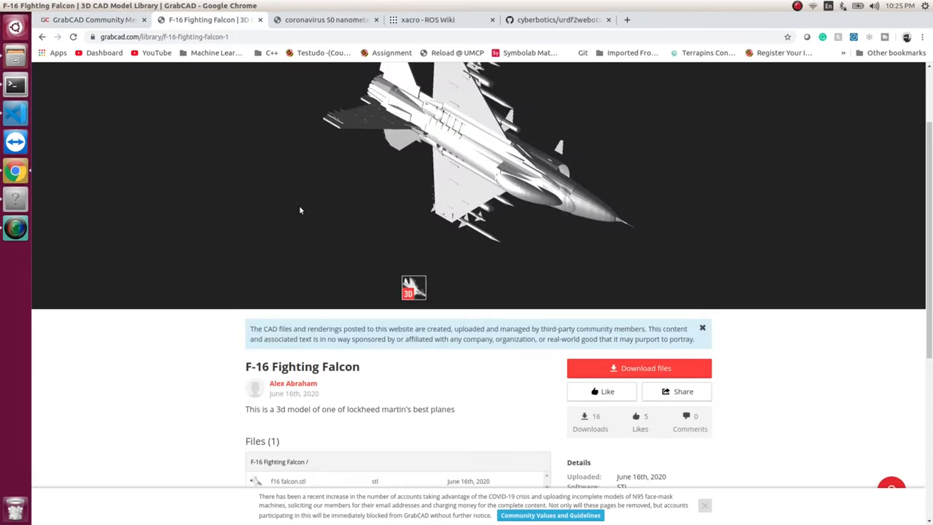
pyautogui.scroll(3)
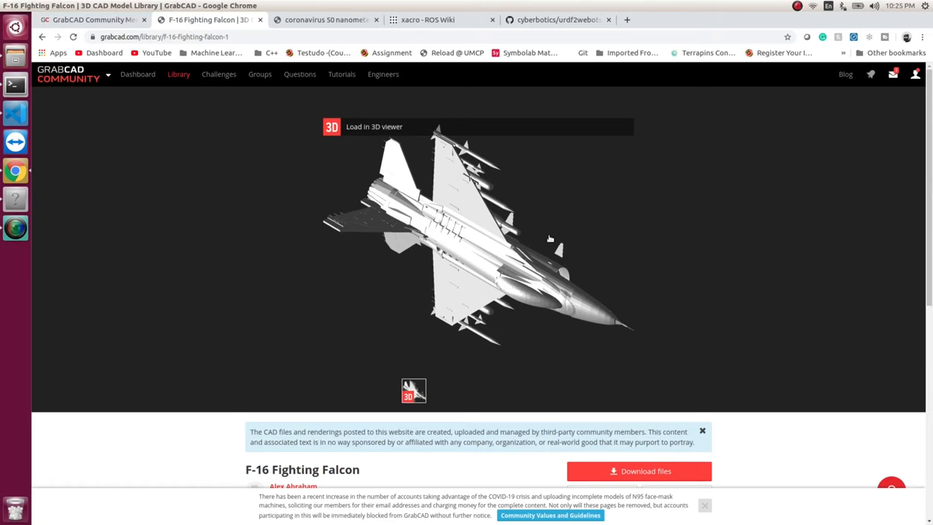
pyautogui.scroll(-3)
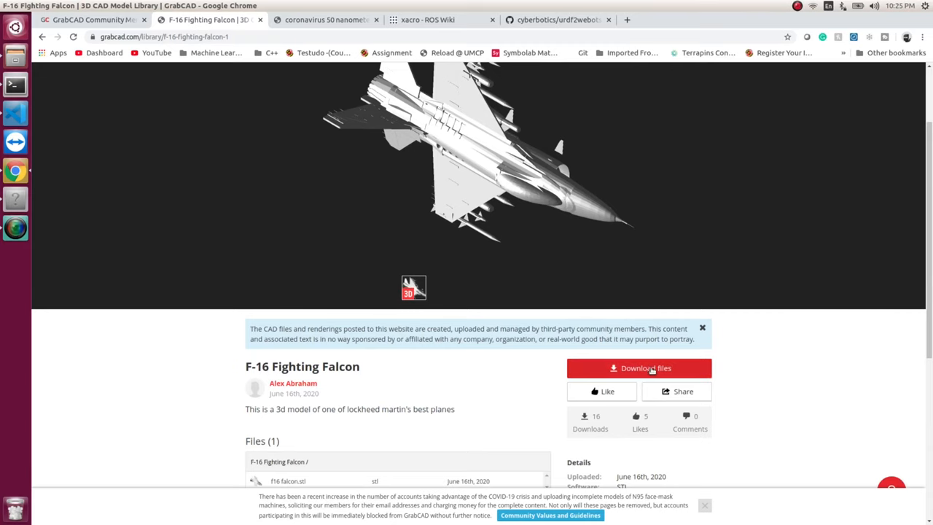
pyautogui.click(327, 20)
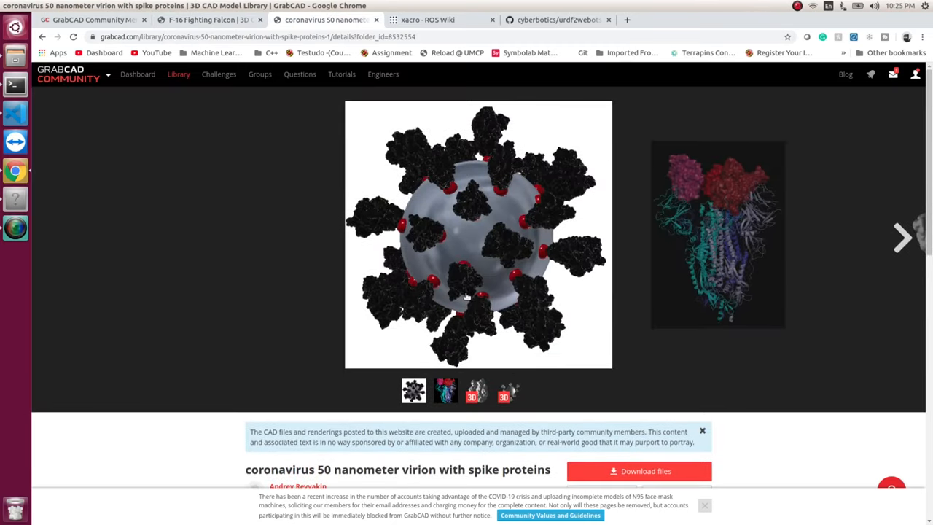
# Scroll through the coronavirus virion model page to its six-file list of STL and PSE files.
pyautogui.scroll(-3)
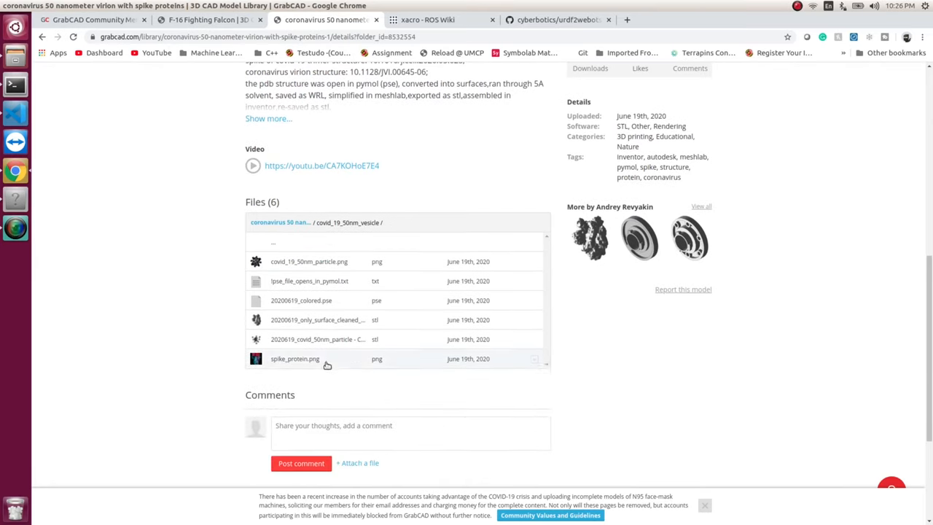
pyautogui.moveTo(365, 261)
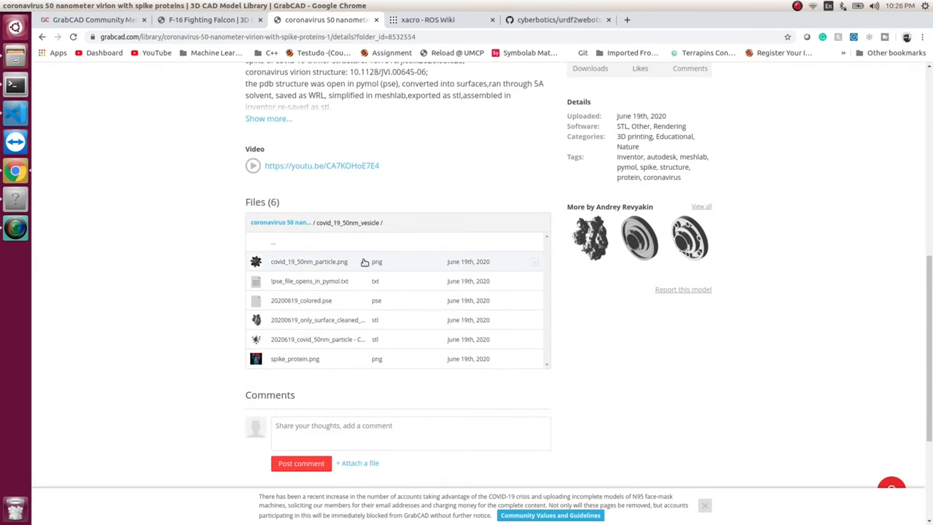
pyautogui.scroll(3)
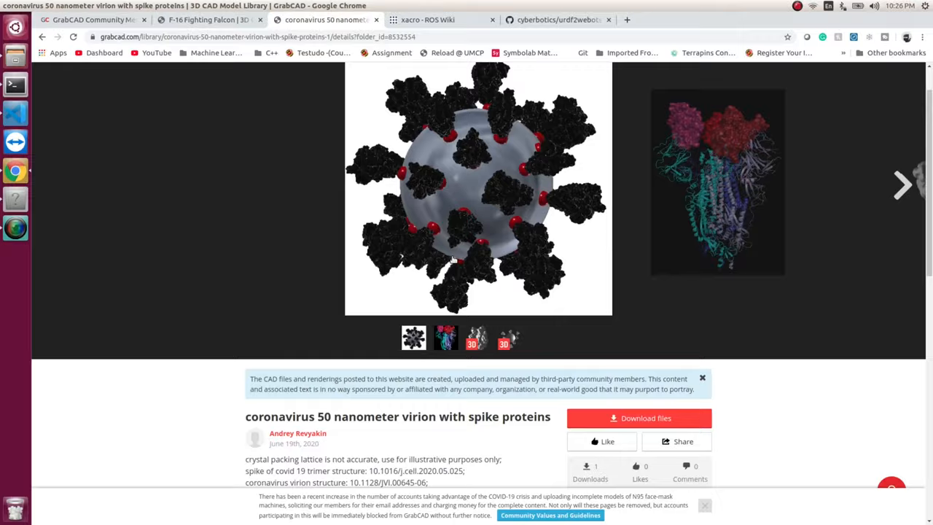
pyautogui.scroll(-3)
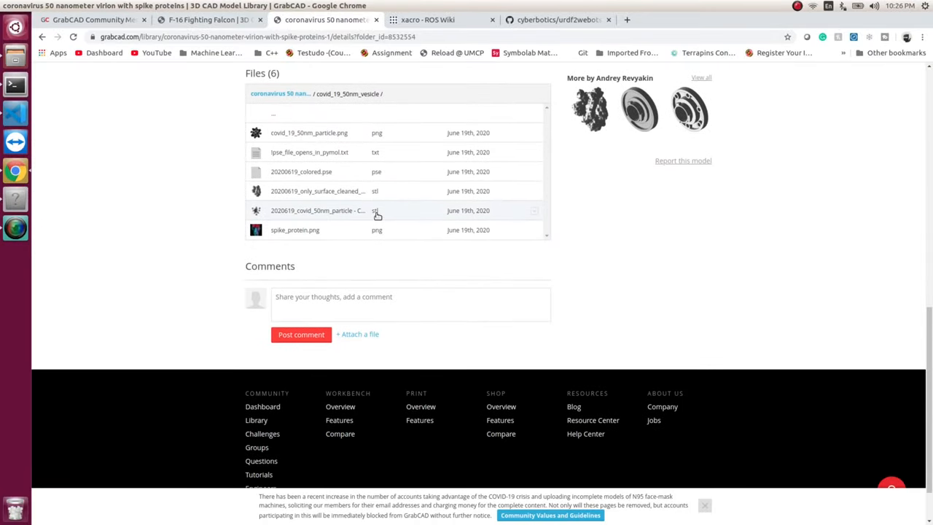
pyautogui.moveTo(391, 191)
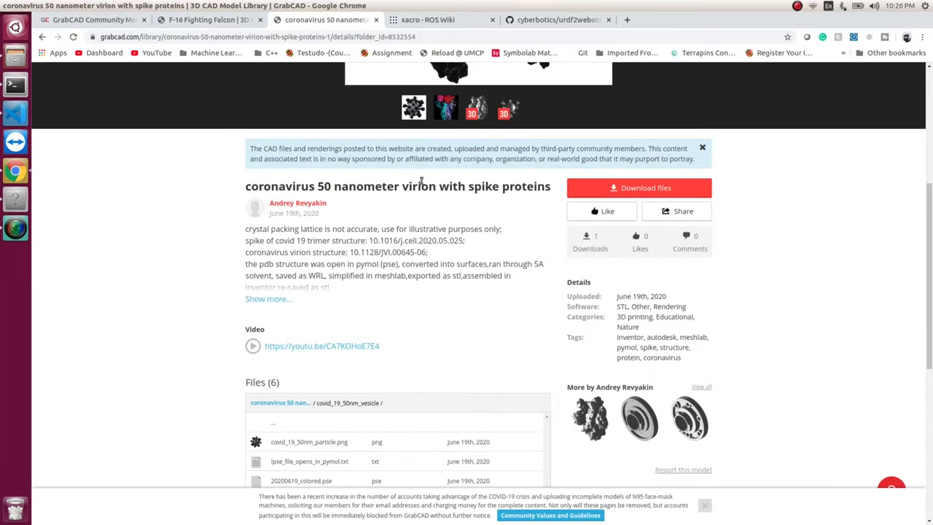
pyautogui.moveTo(374, 79)
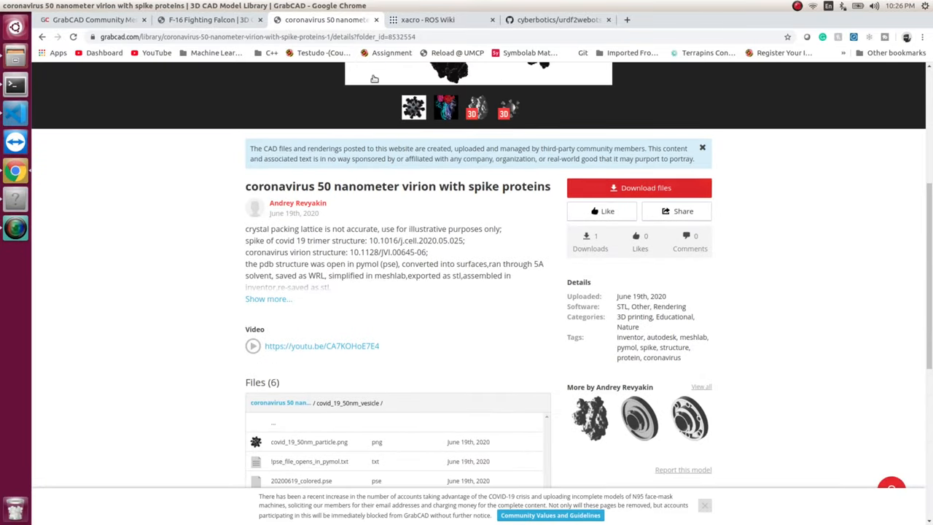
pyautogui.moveTo(216, 103)
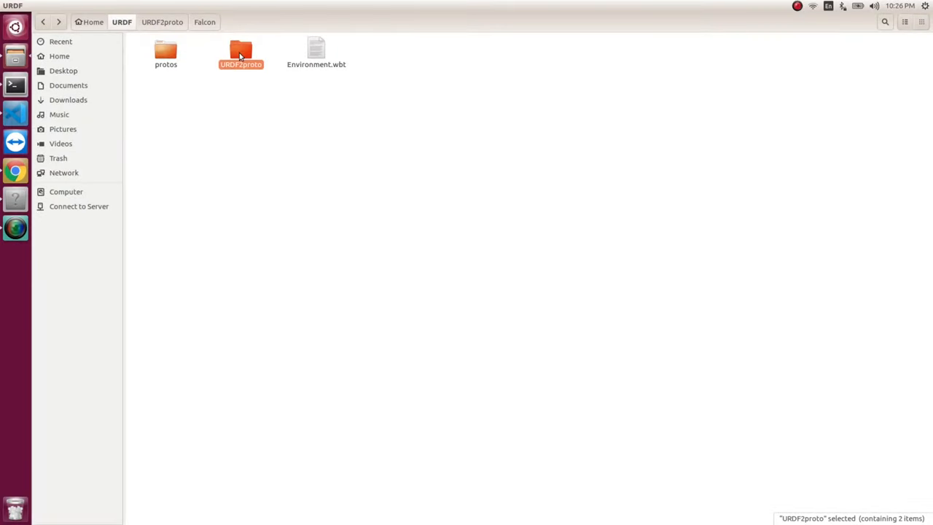
# Navigate URDF2proto > Covid and open Covid.xacro next to covid.stl for editing.
pyautogui.doubleClick(241, 53)
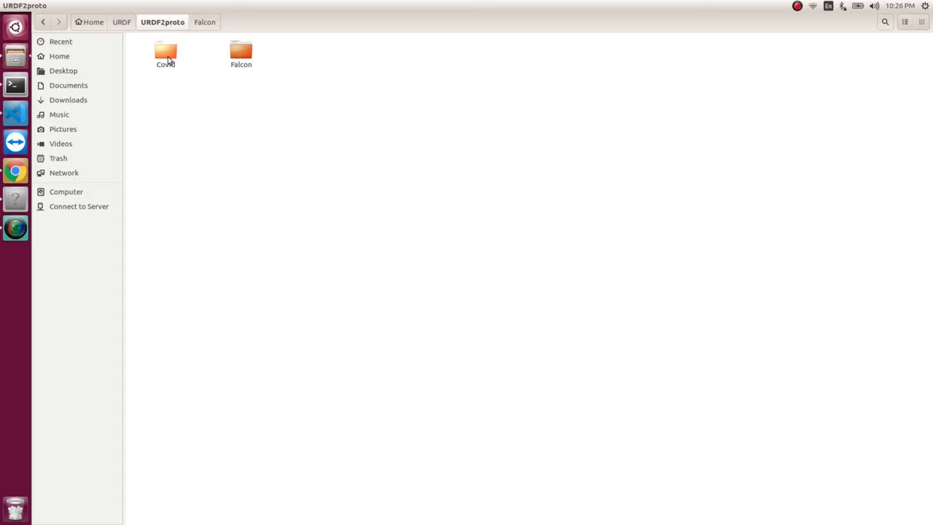
pyautogui.doubleClick(166, 51)
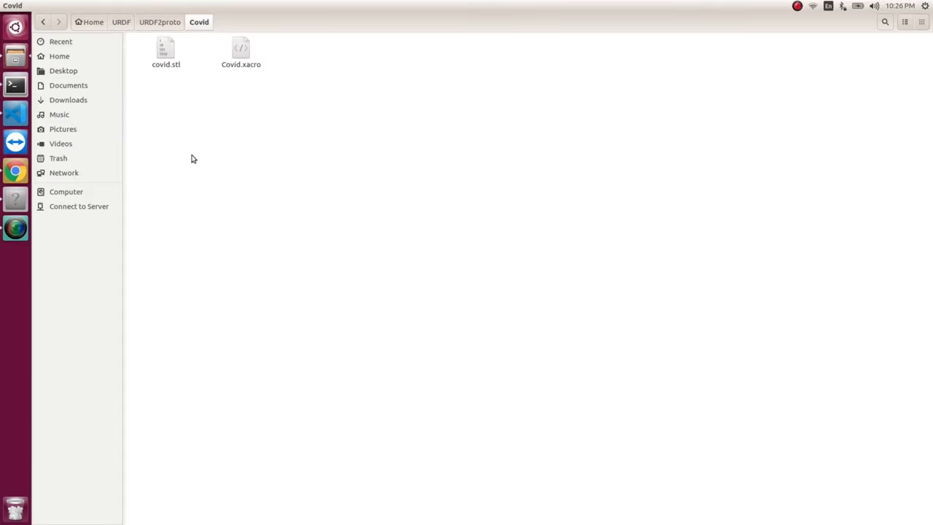
pyautogui.moveTo(198, 70)
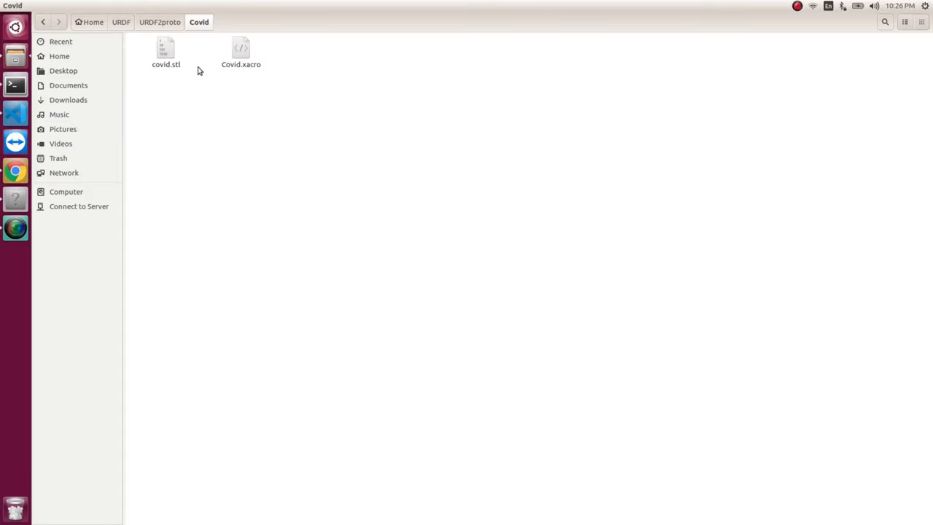
pyautogui.click(167, 50)
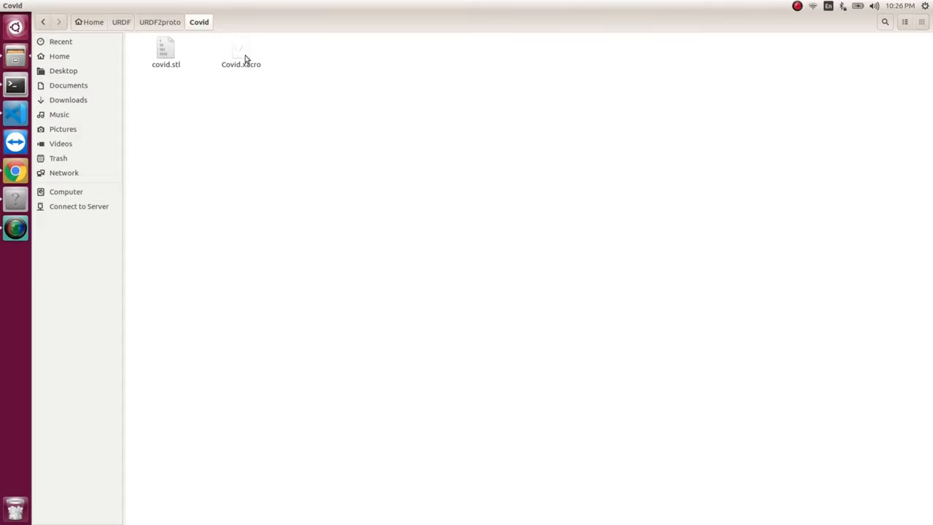
pyautogui.doubleClick(241, 51)
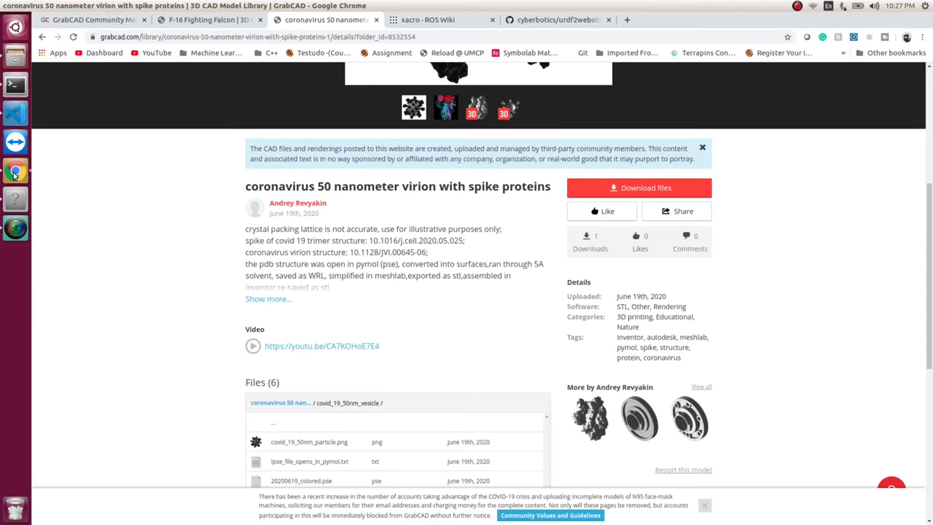
# Show the kinetic version of the ROS Wiki xacro page and scroll to its Example section.
pyautogui.click(429, 21)
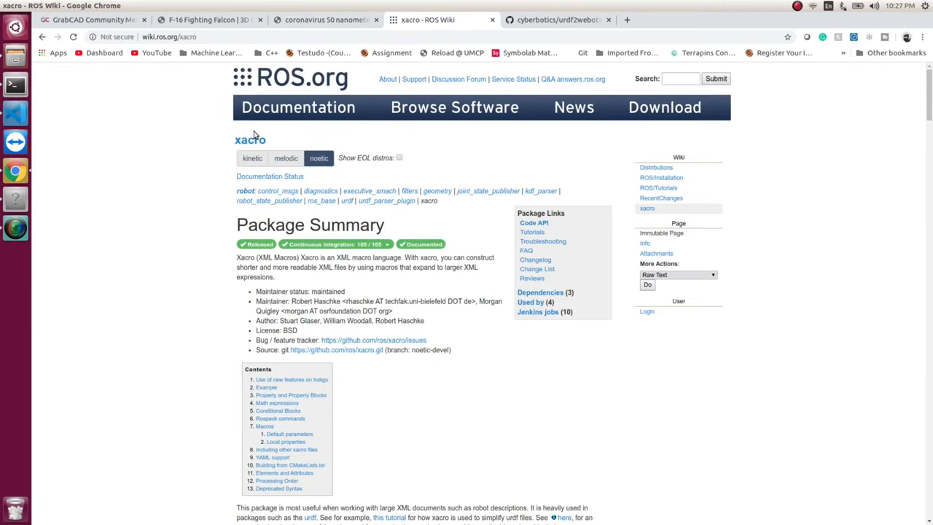
pyautogui.click(253, 158)
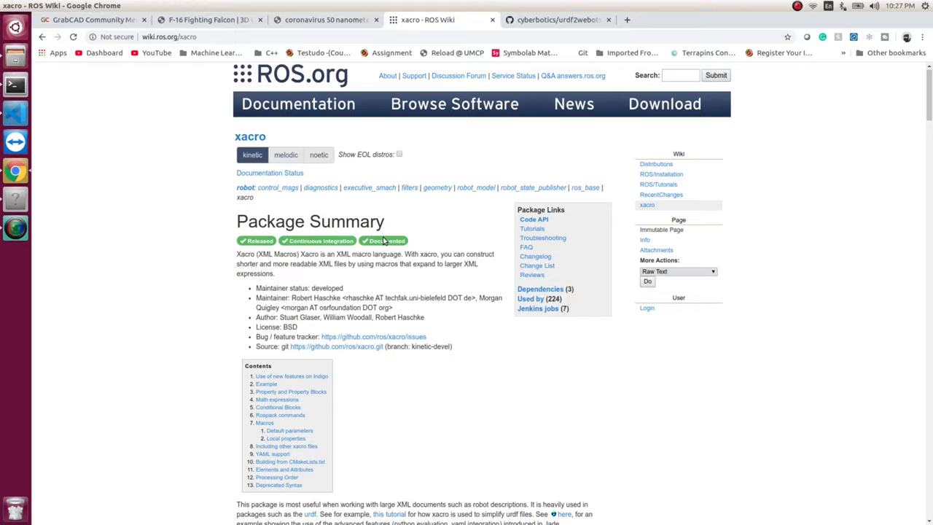
pyautogui.scroll(-3)
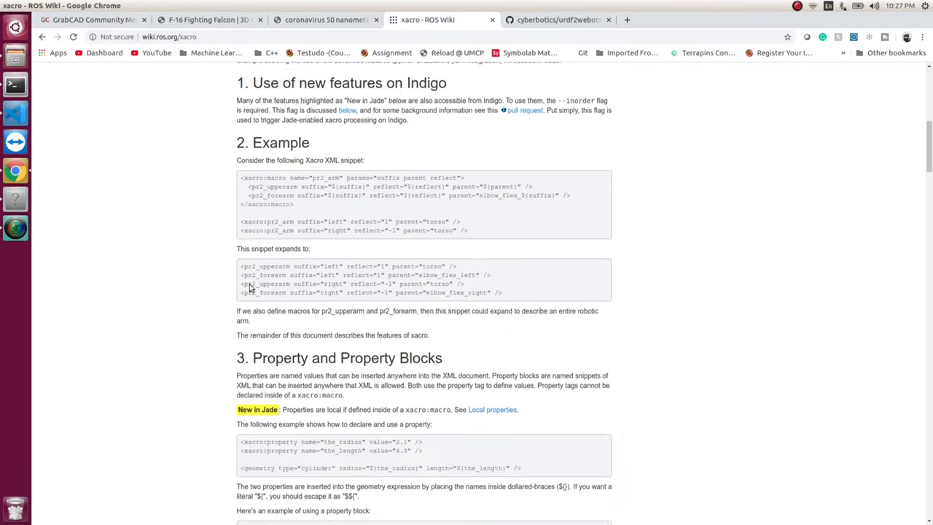
pyautogui.scroll(-3)
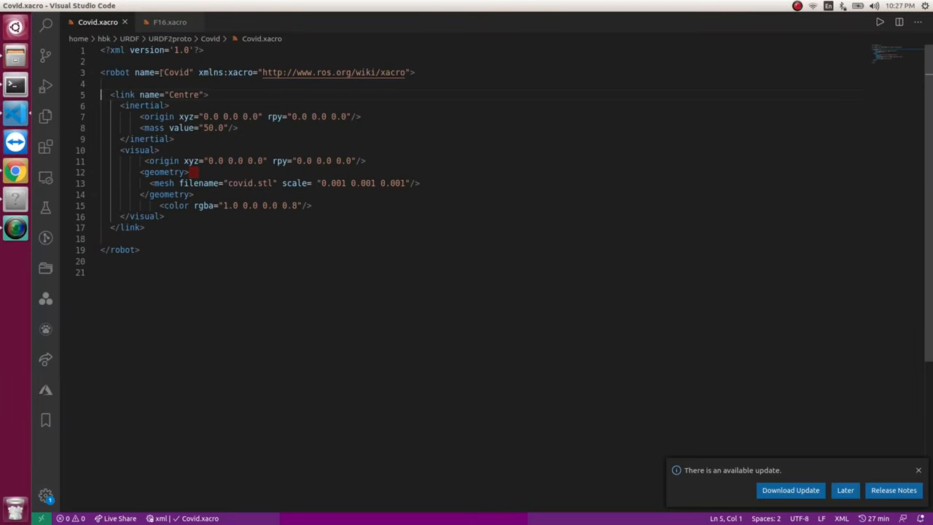
pyautogui.doubleClick(175, 73)
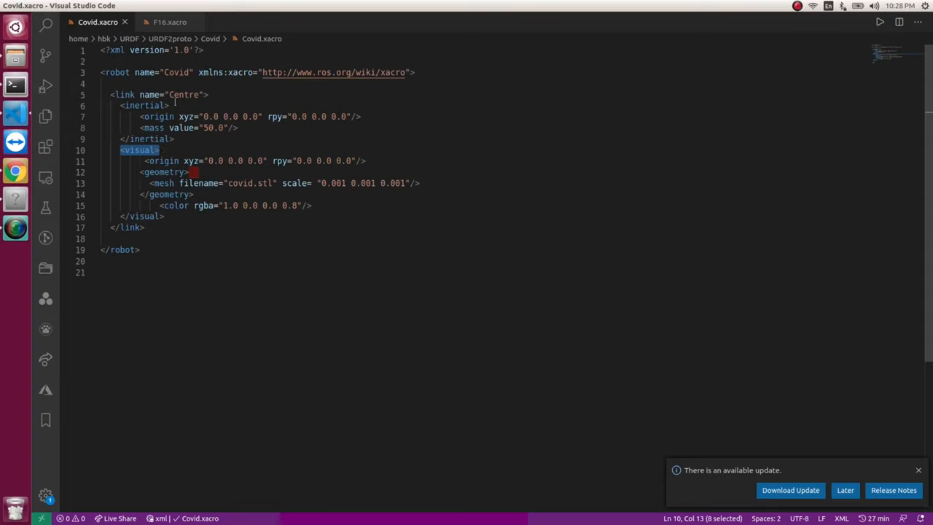
pyautogui.doubleClick(183, 94)
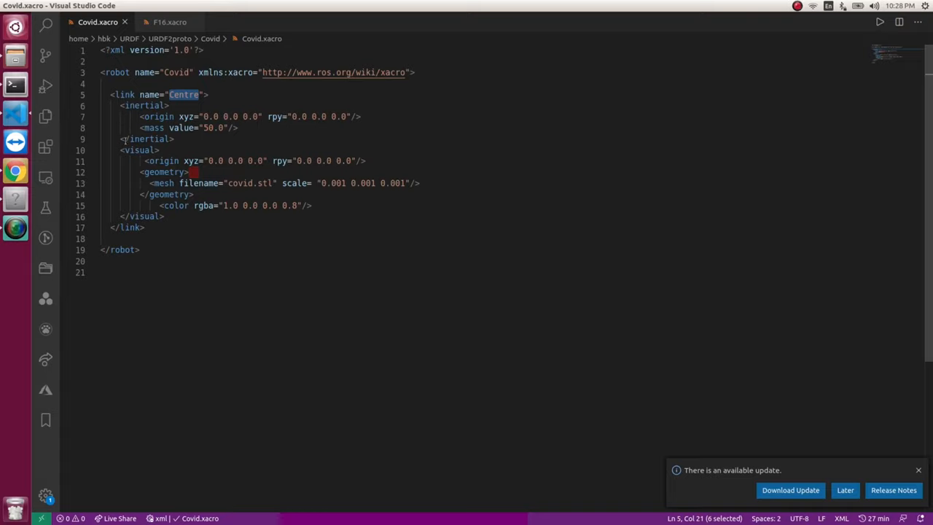
pyautogui.moveTo(15, 85)
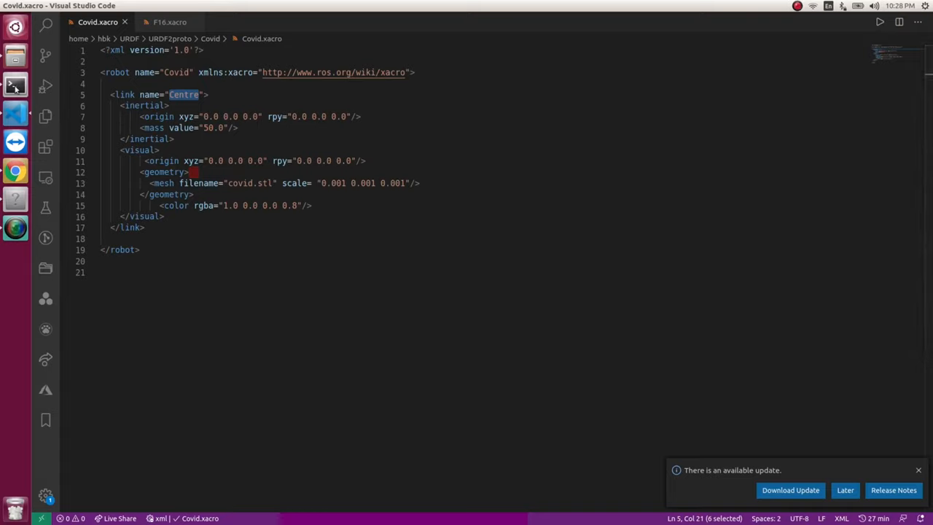
# In the terminal at ~/URDF, change directory into URDF2proto/.
pyautogui.click(14, 85)
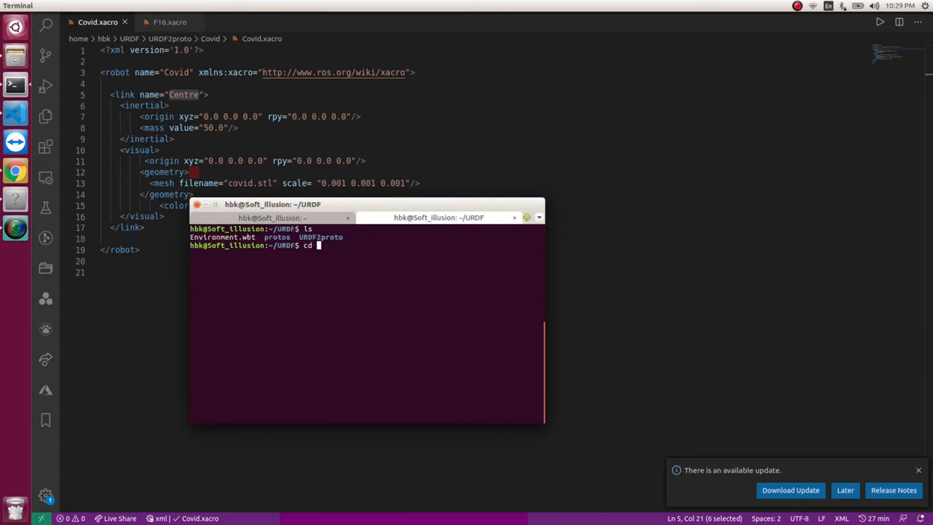
pyautogui.write('URDF2proto/')
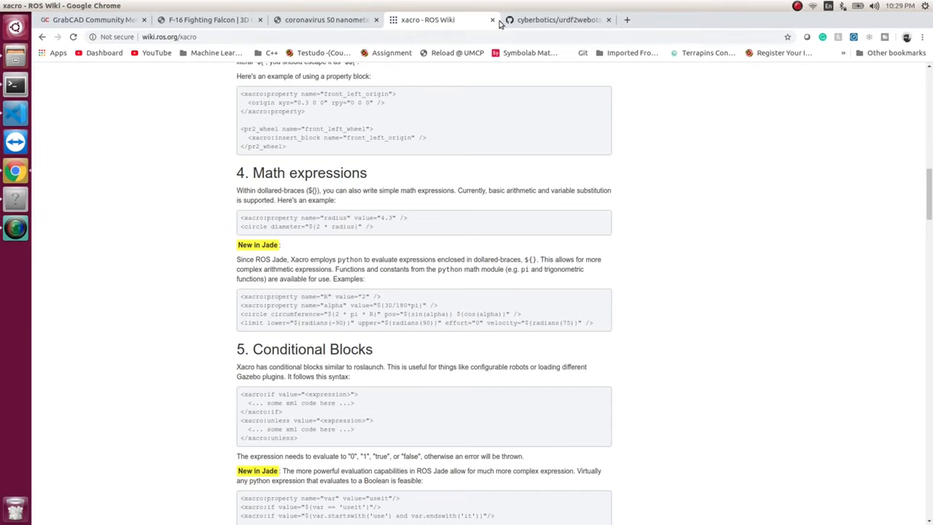
# Read the cyberbotics/urdf2webots README for the pip install and importer usage commands, then return to the terminal.
pyautogui.click(557, 21)
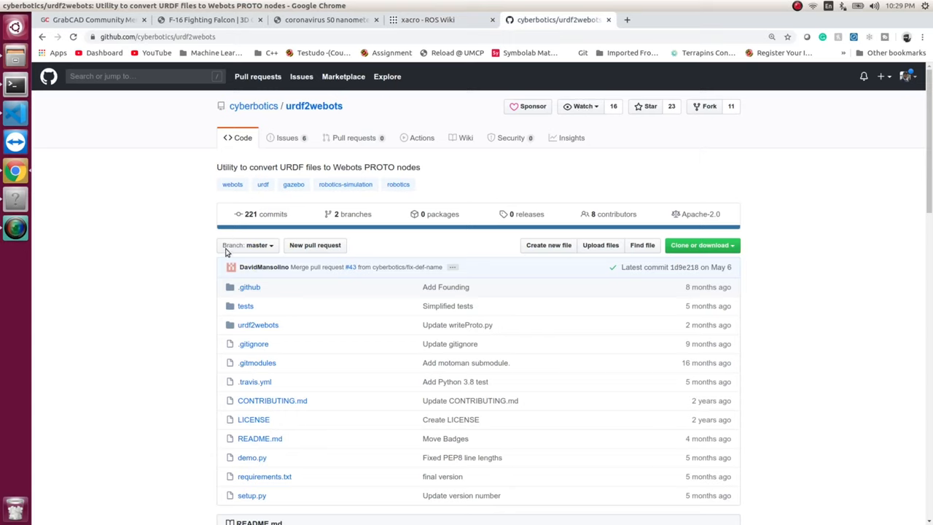
pyautogui.moveTo(104, 52)
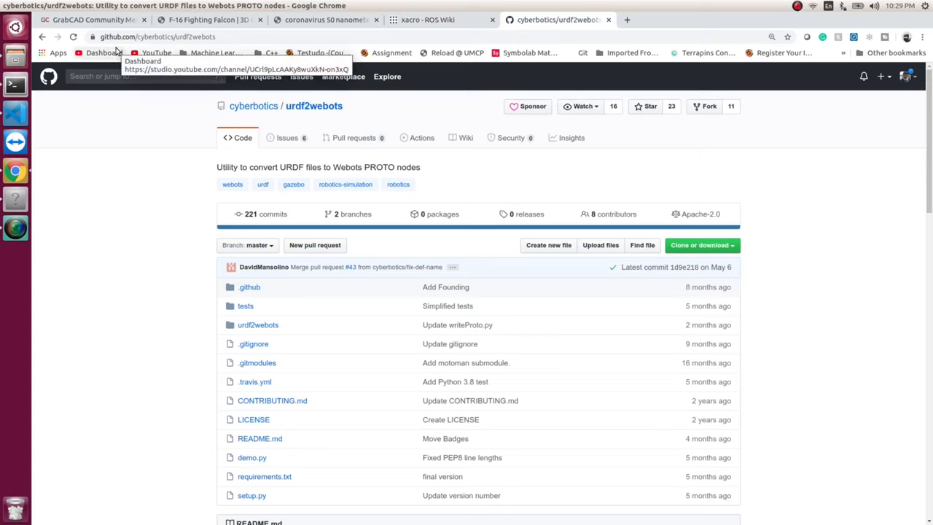
pyautogui.moveTo(163, 41)
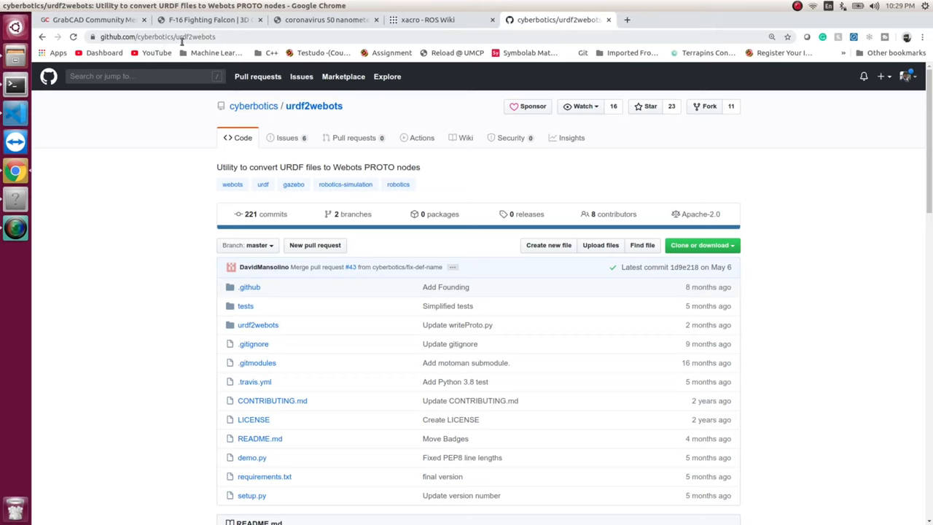
pyautogui.moveTo(287, 138)
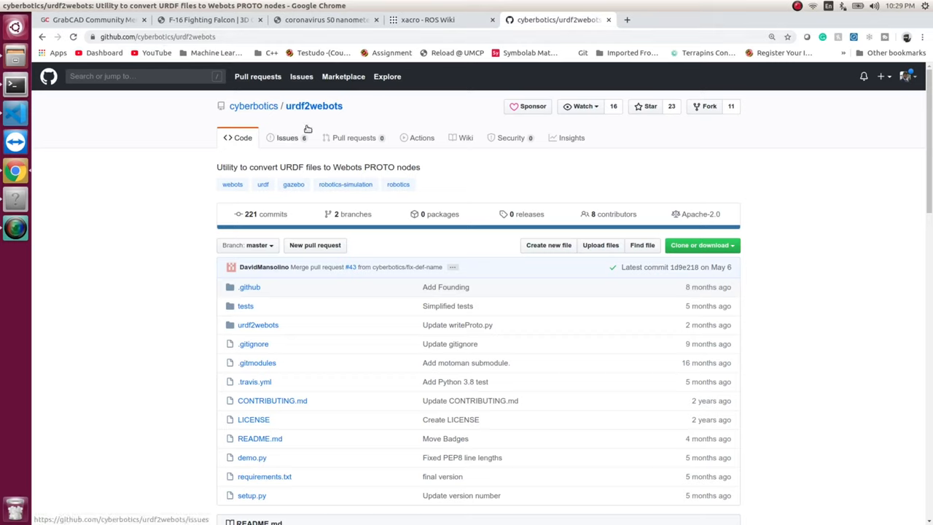
pyautogui.scroll(-3)
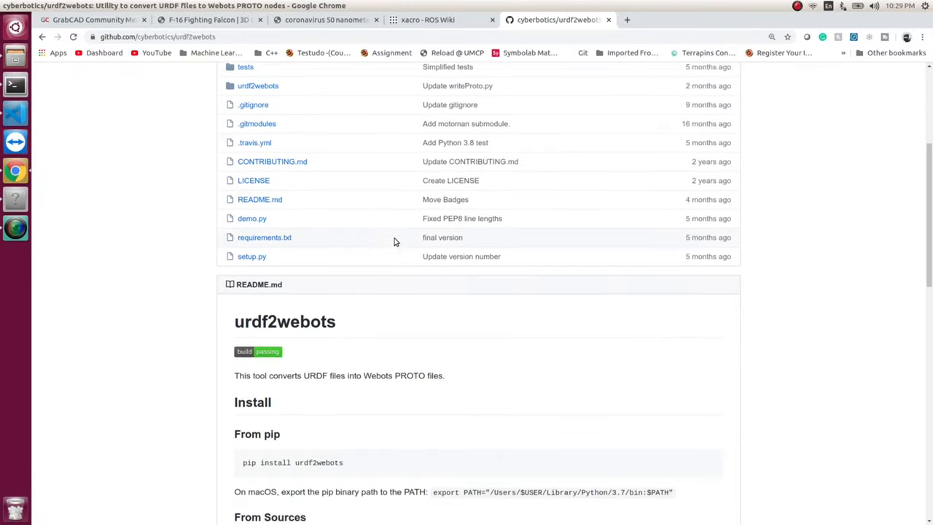
pyautogui.scroll(-3)
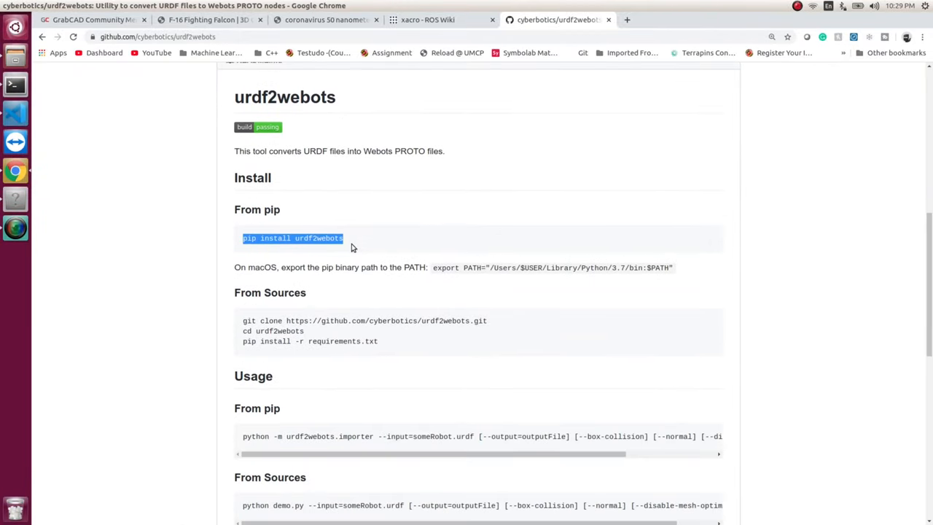
pyautogui.scroll(-3)
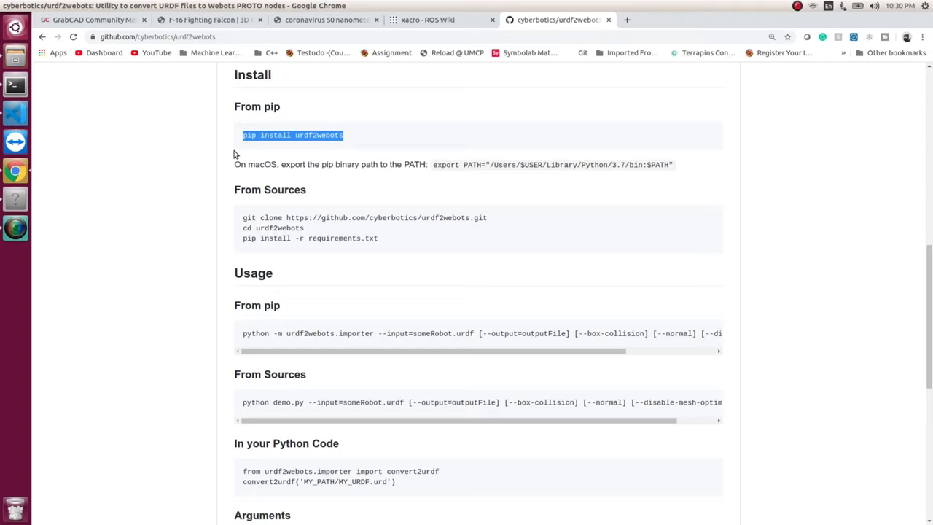
pyautogui.moveTo(265, 315)
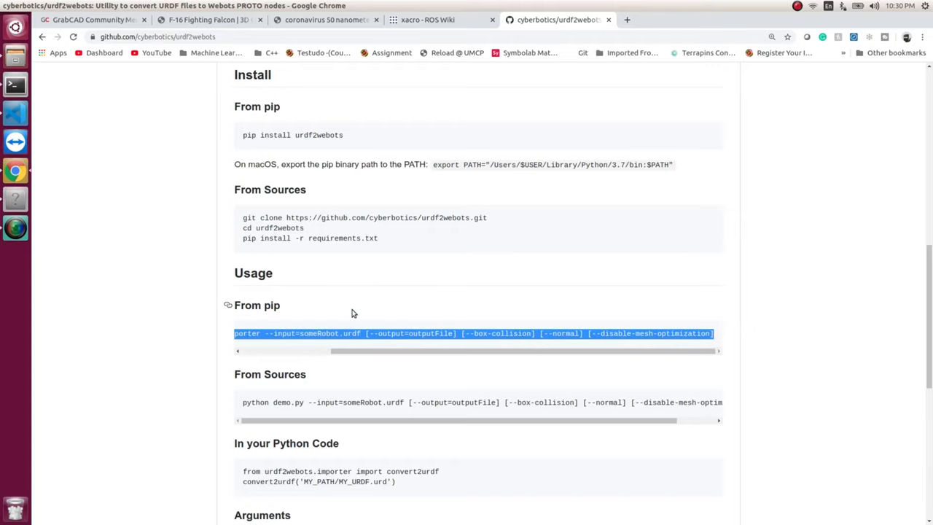
pyautogui.moveTo(21, 100)
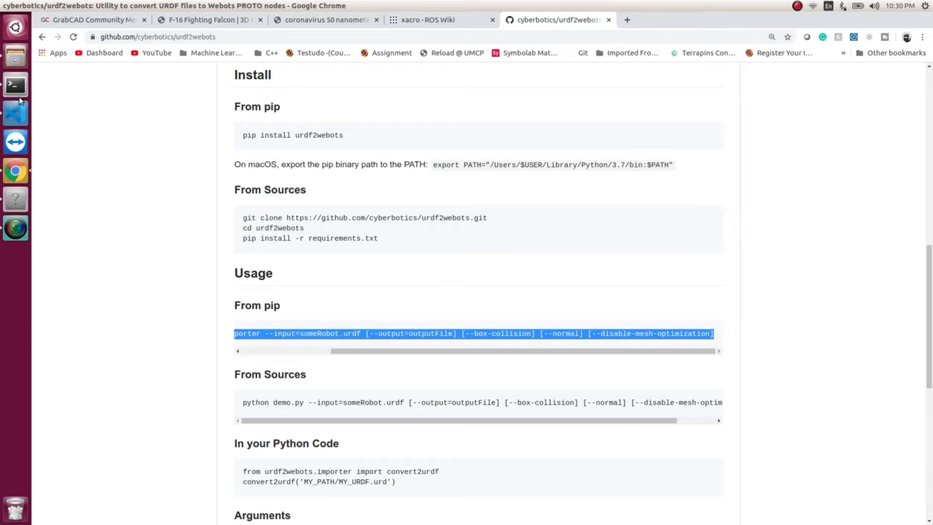
pyautogui.click(15, 85)
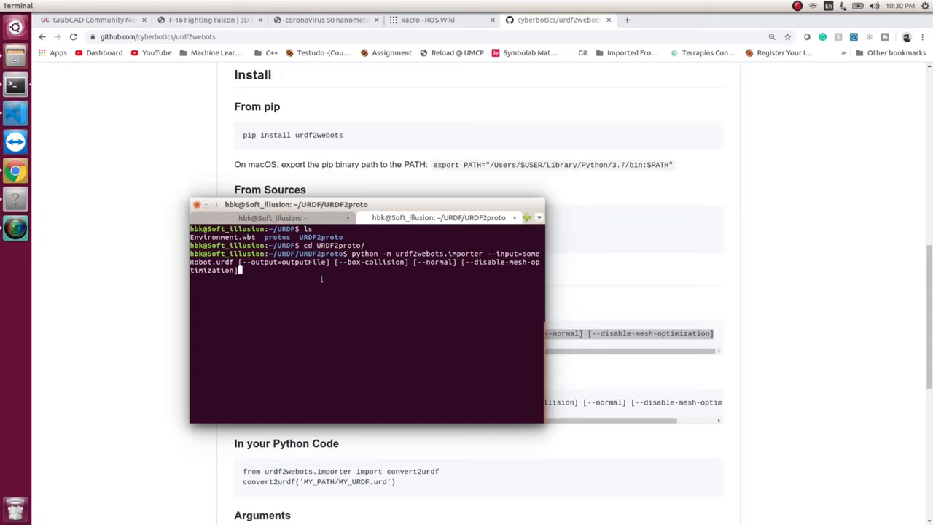
pyautogui.moveTo(320, 280)
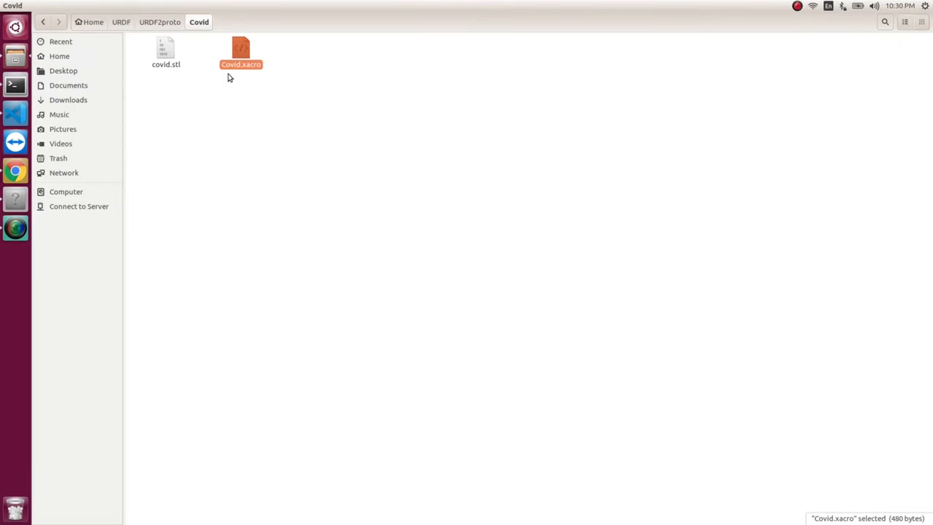
pyautogui.moveTo(195, 119)
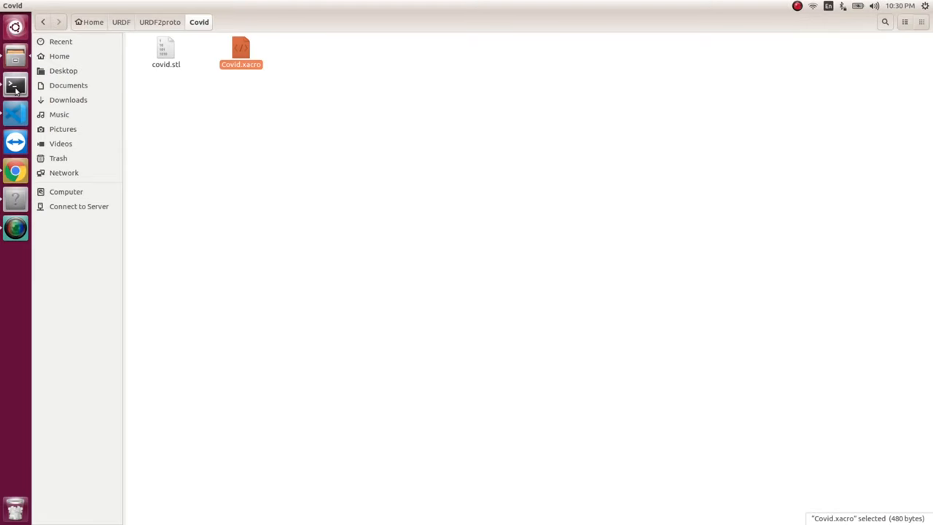
# Bring the terminal forward with the importer command trimmed to --input and --disable-mesh-optimization.
pyautogui.click(14, 84)
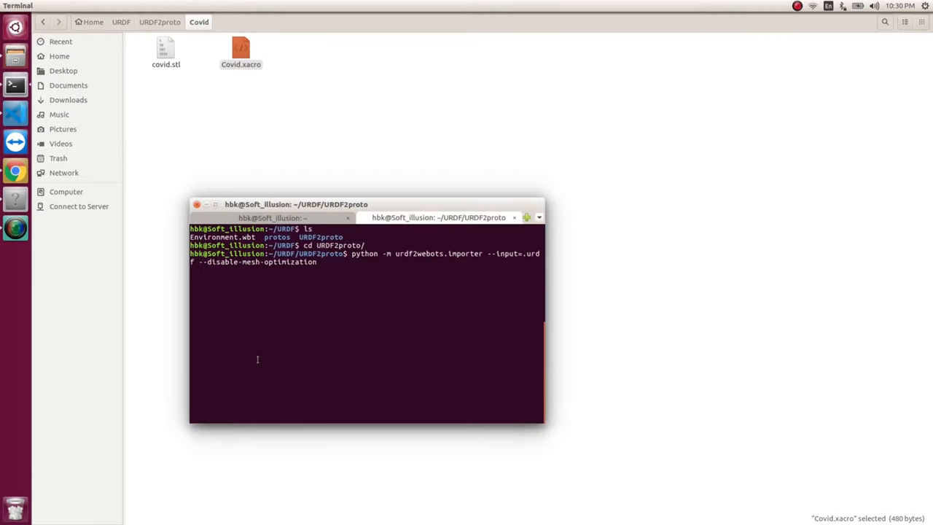
# Run python3 -m urdf2webots.importer on Covid.xacro inside Covid/, generating Covid.proto with root link Centre.
pyautogui.write('Covid.urdf')
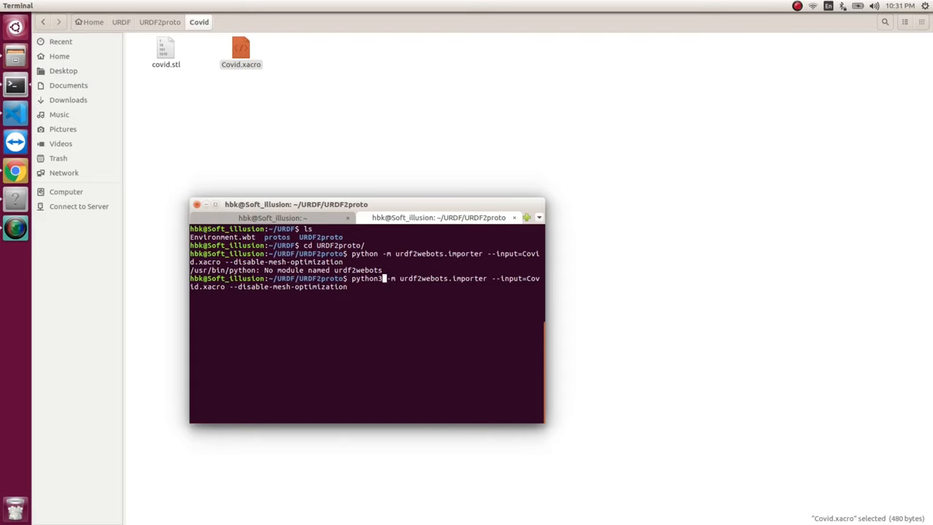
pyautogui.press('Return')
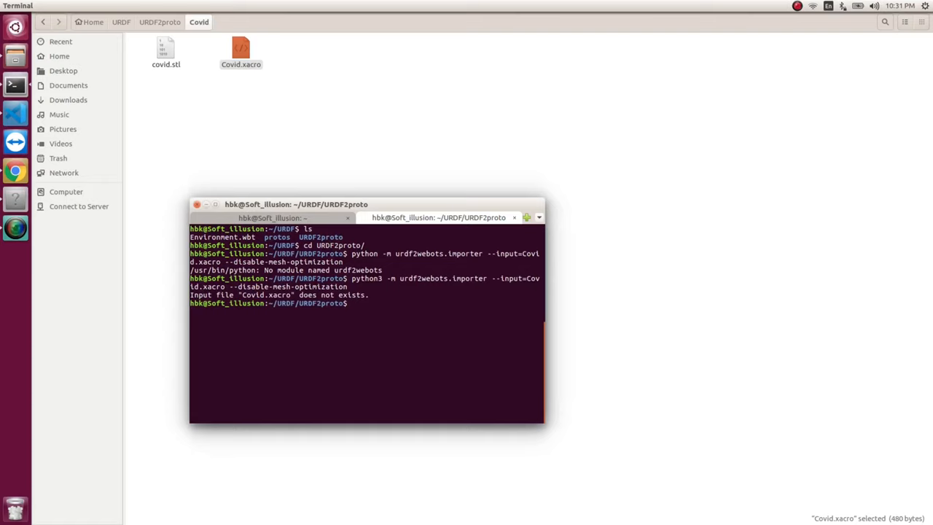
pyautogui.write('ls')
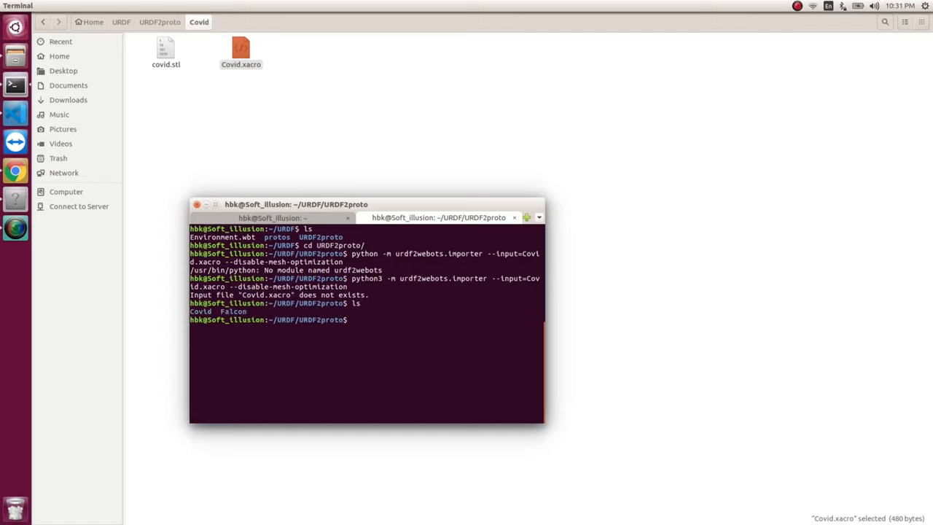
pyautogui.write('cd Covid/')
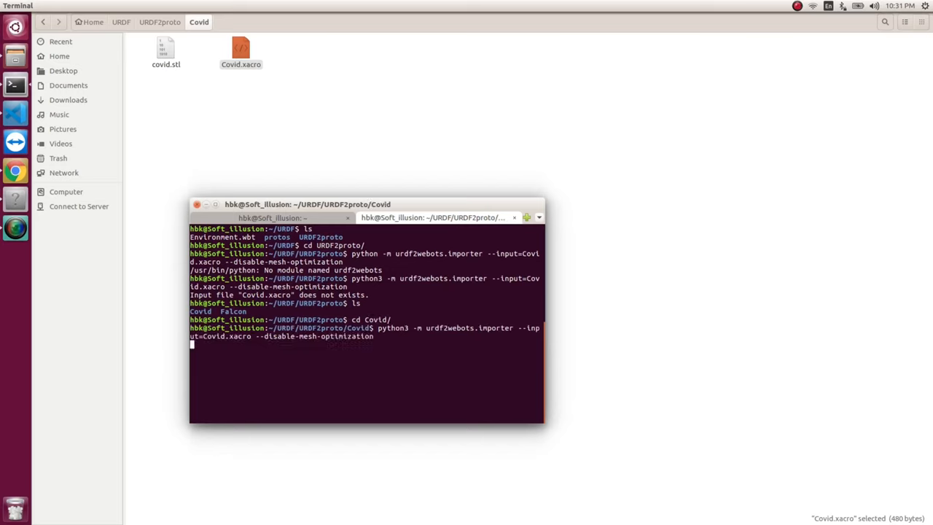
pyautogui.press('Return')
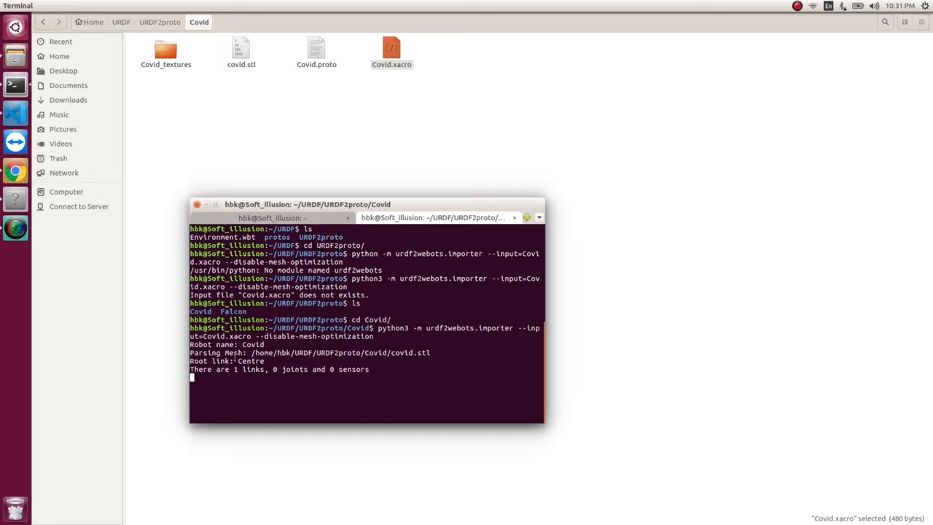
pyautogui.doubleClick(251, 362)
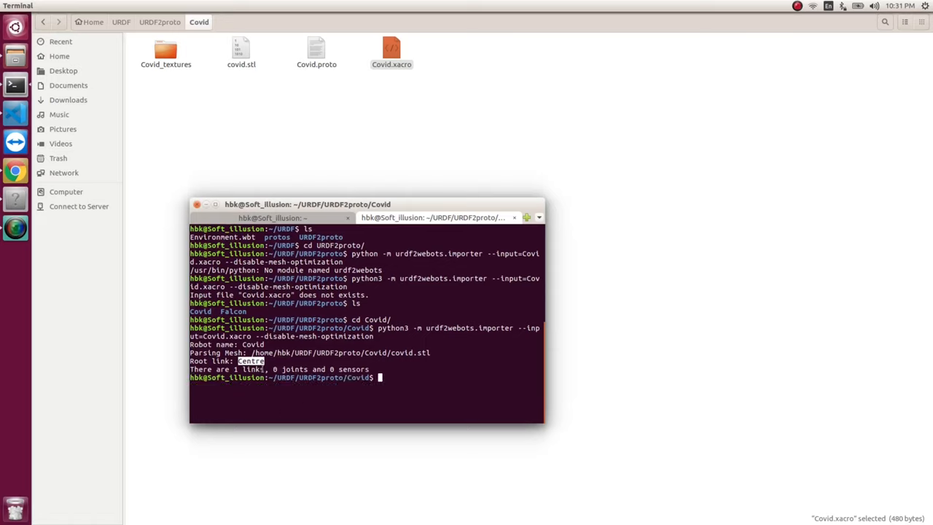
pyautogui.moveTo(358, 73)
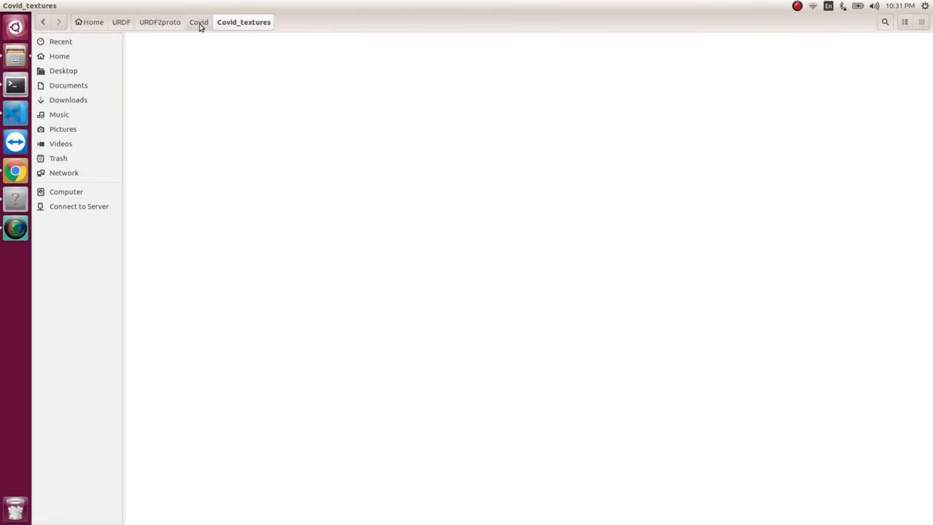
# Return from the empty Covid_textures folder to Covid and check Covid.proto's ~120.7 MB size.
pyautogui.click(198, 22)
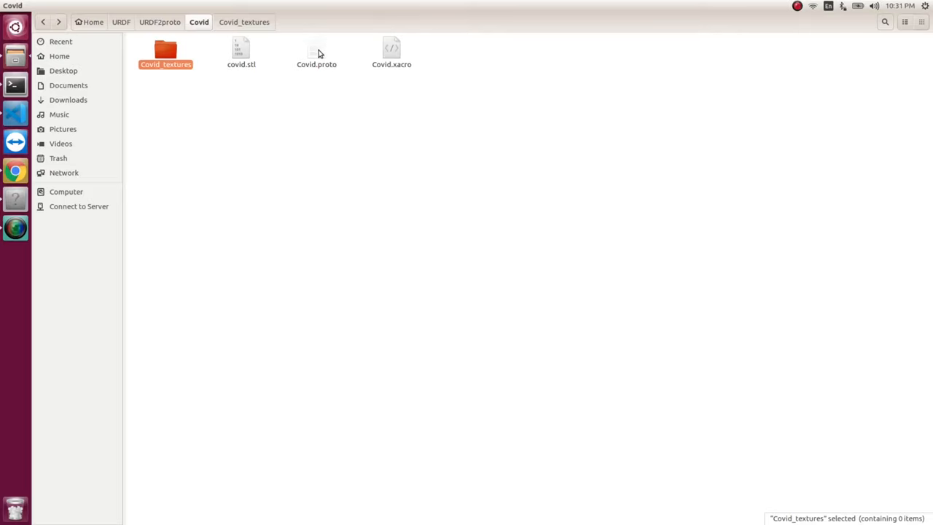
pyautogui.click(316, 52)
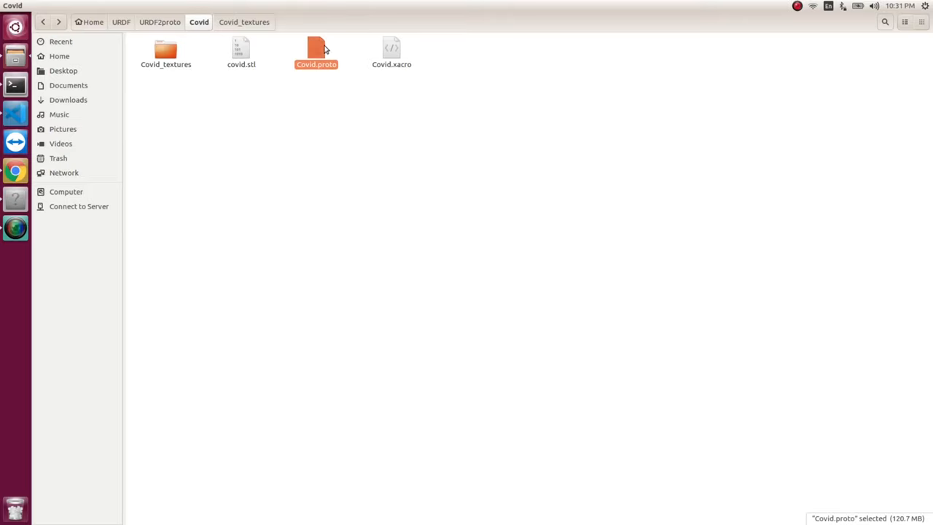
pyautogui.moveTo(315, 45)
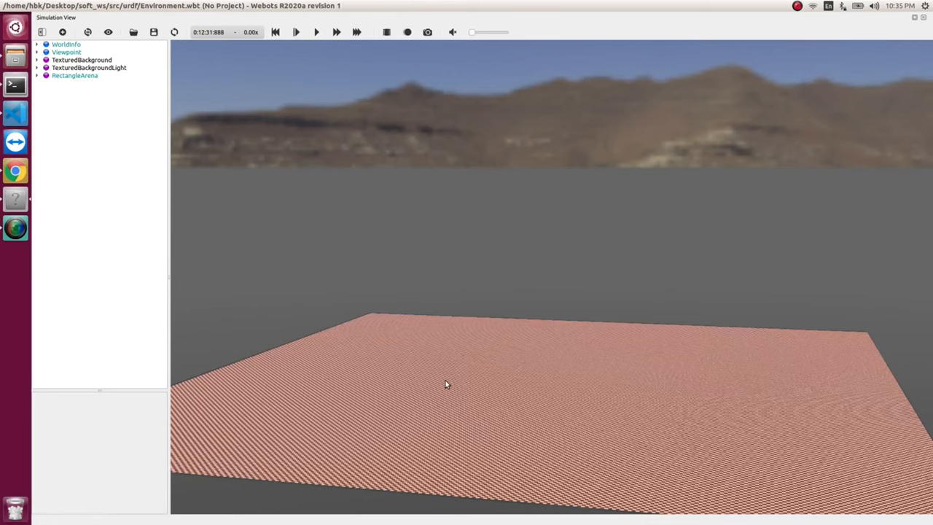
pyautogui.moveTo(530, 410)
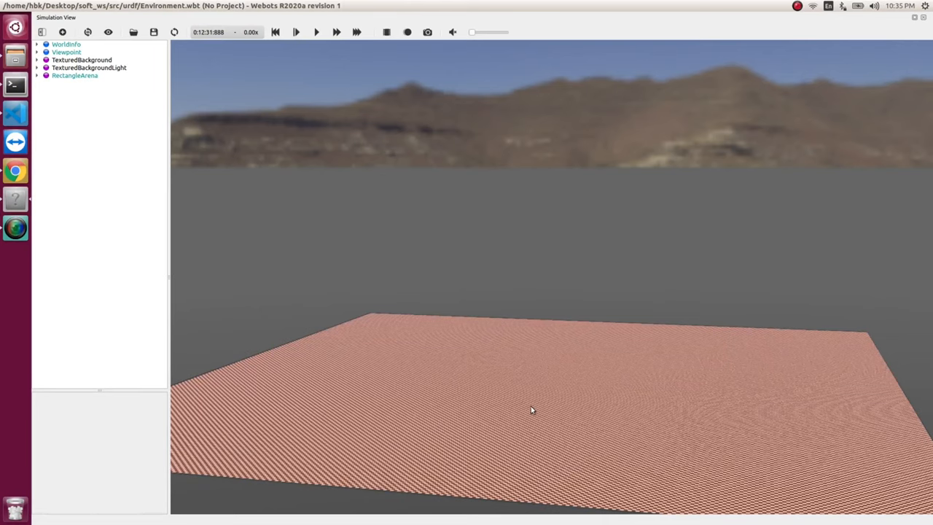
pyautogui.moveTo(417, 473)
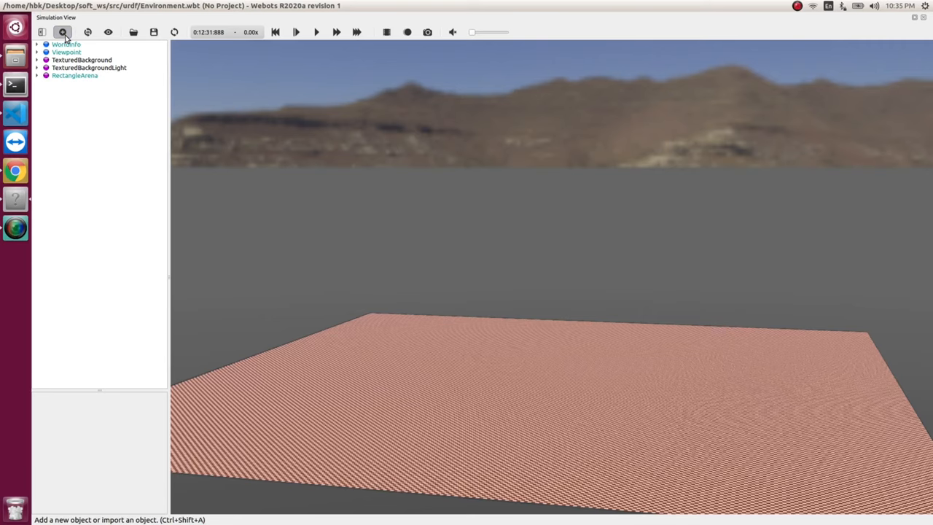
# Start Add New node in the Environment world's scene tree.
pyautogui.click(62, 32)
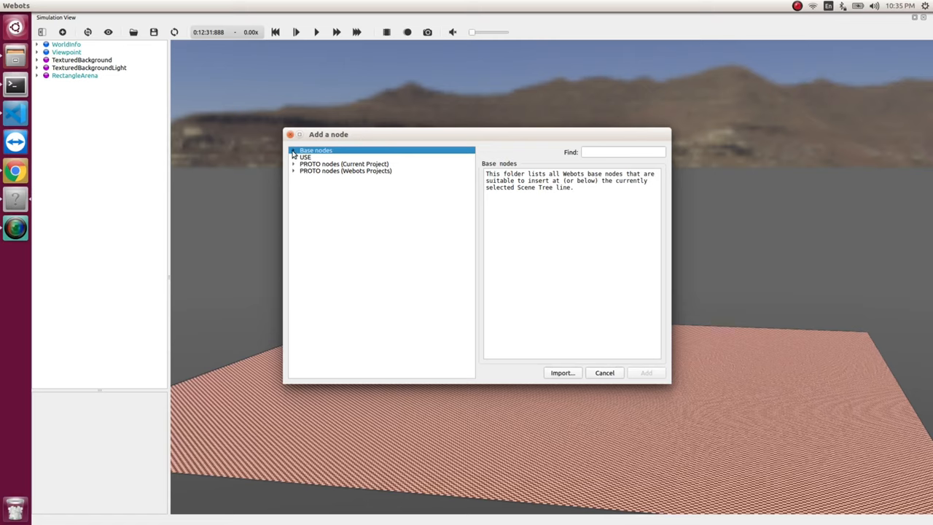
# Add the Covid (Robot) node from PROTO nodes (Current Project) to the world.
pyautogui.click(295, 150)
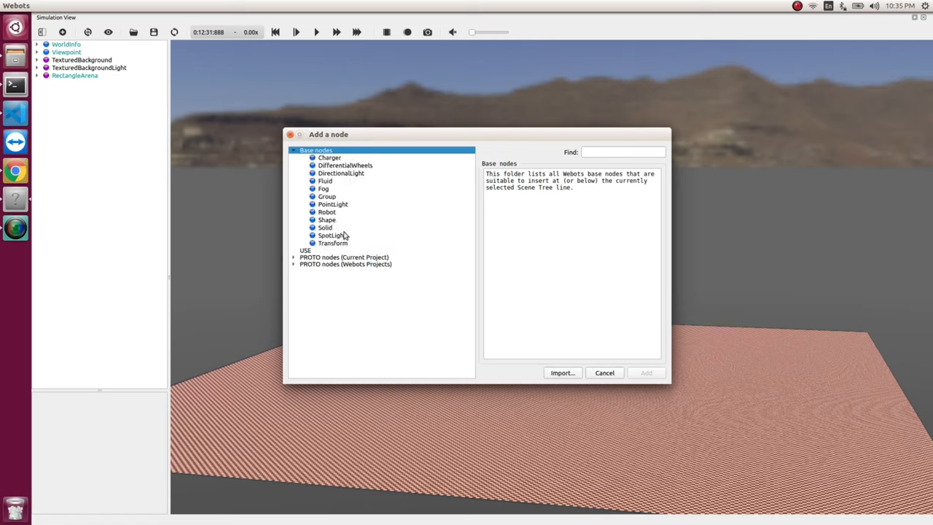
pyautogui.click(295, 150)
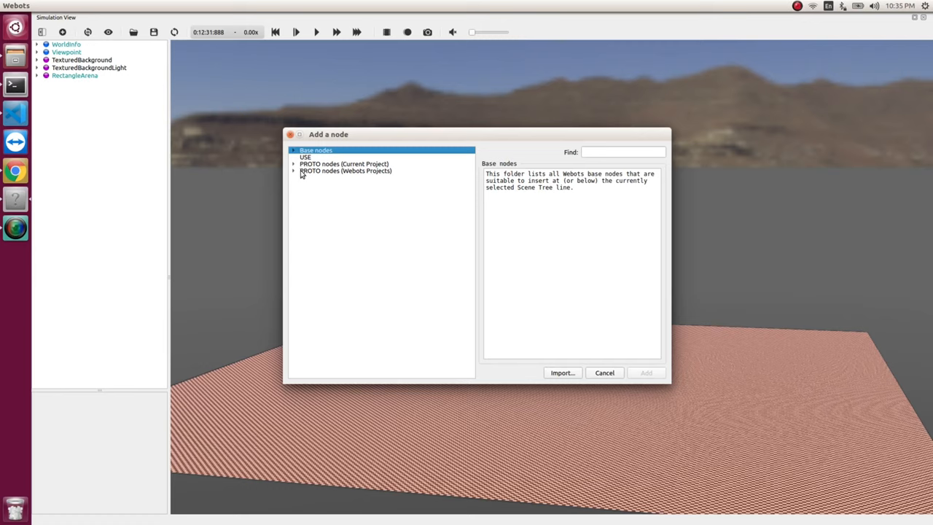
pyautogui.moveTo(317, 169)
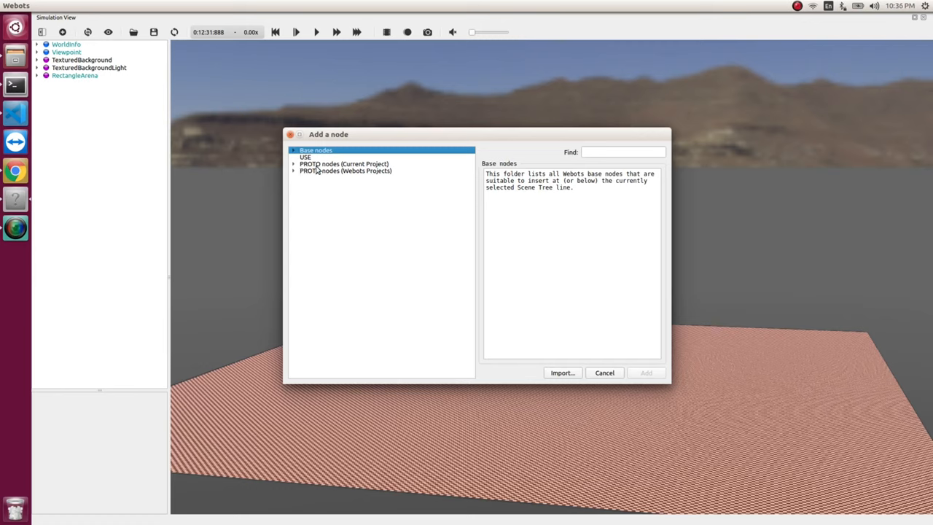
pyautogui.moveTo(378, 169)
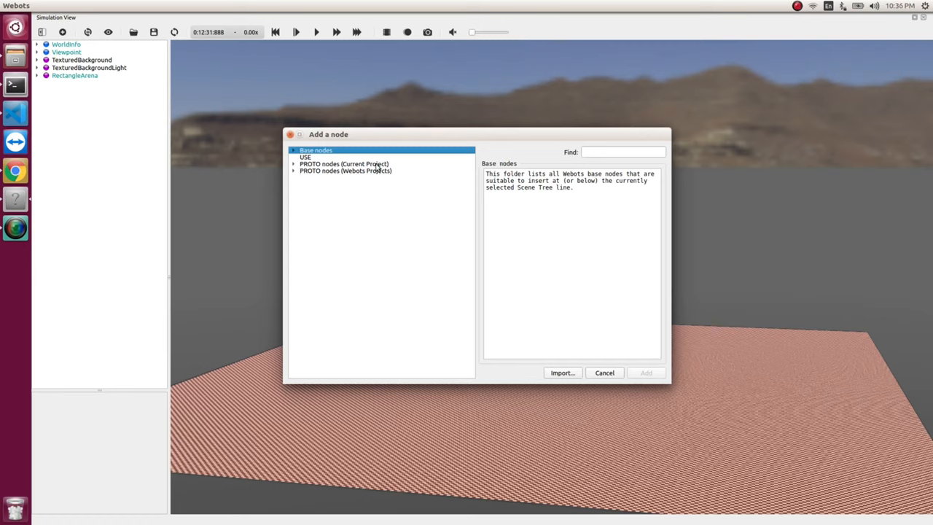
pyautogui.click(293, 163)
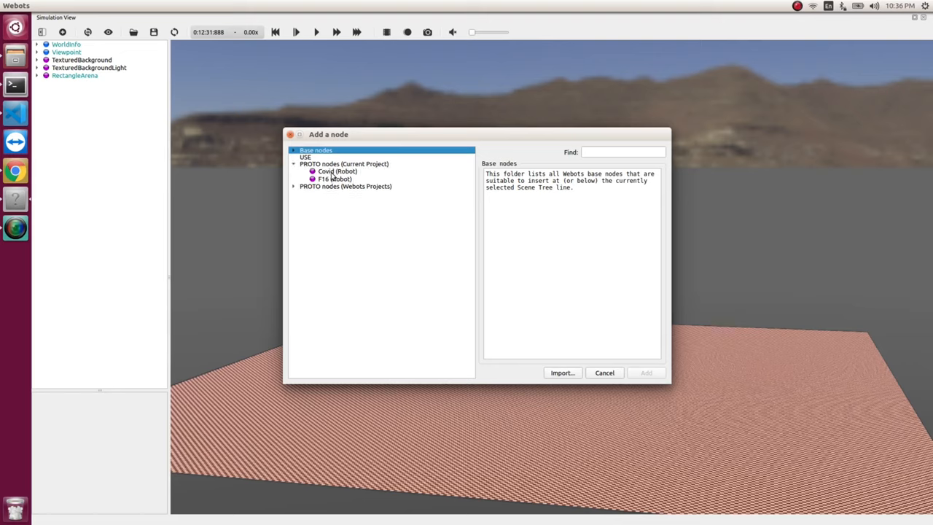
pyautogui.moveTo(335, 175)
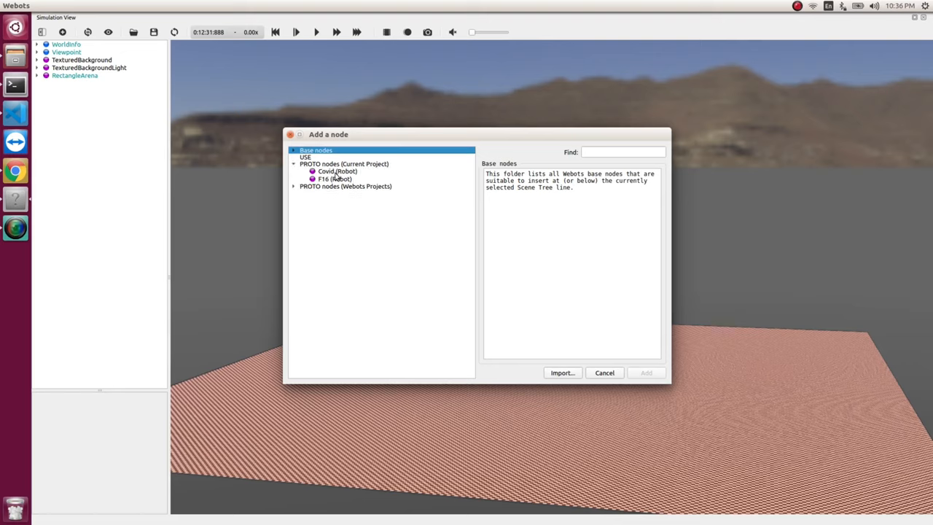
pyautogui.click(337, 171)
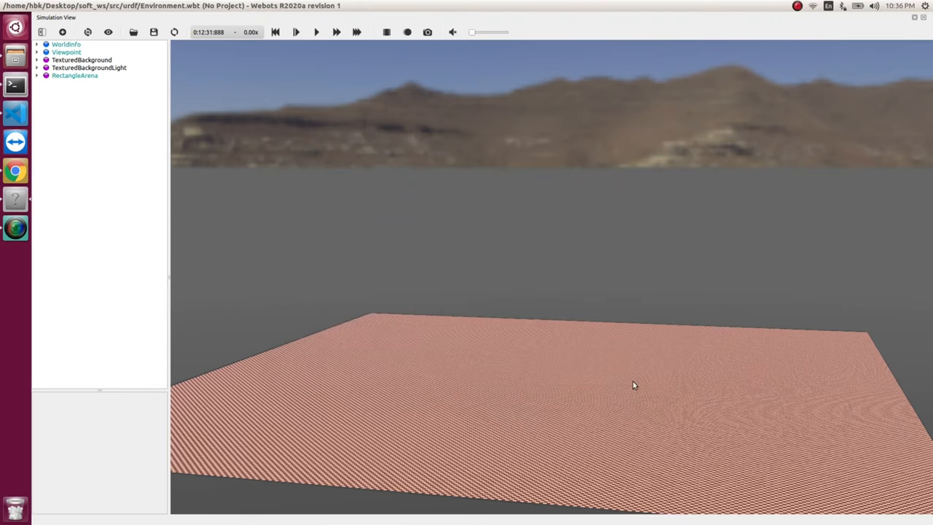
pyautogui.moveTo(630, 385)
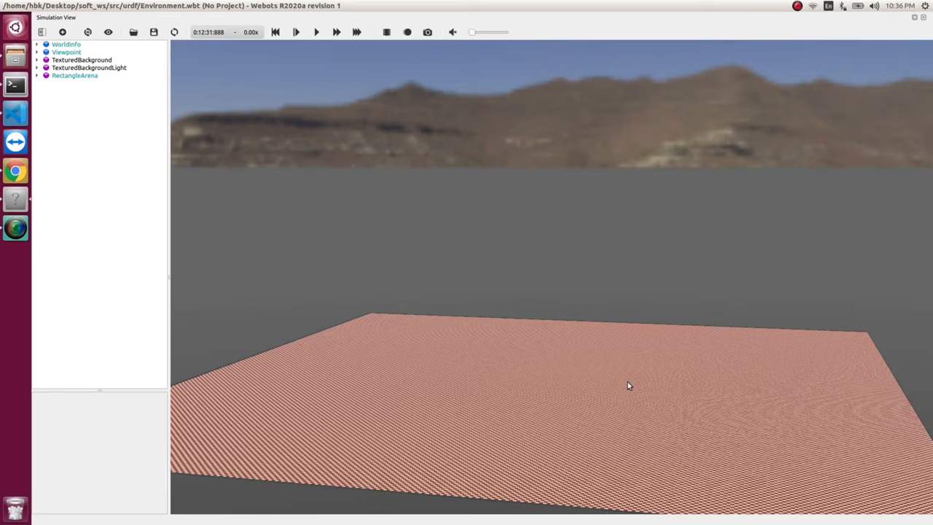
pyautogui.moveTo(629, 385)
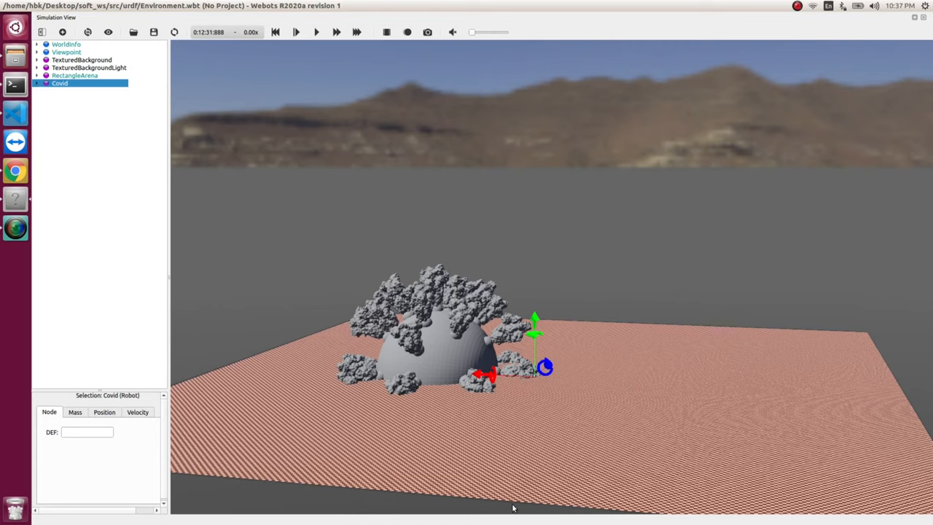
pyautogui.moveTo(448, 350)
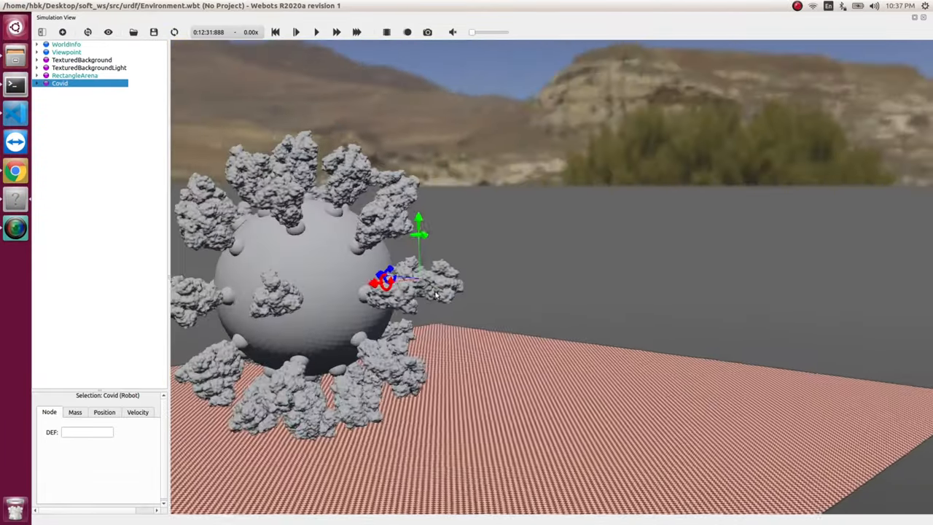
# Set the Covid robot's translation to 0 1.2 0 in the scene tree.
pyautogui.click(38, 81)
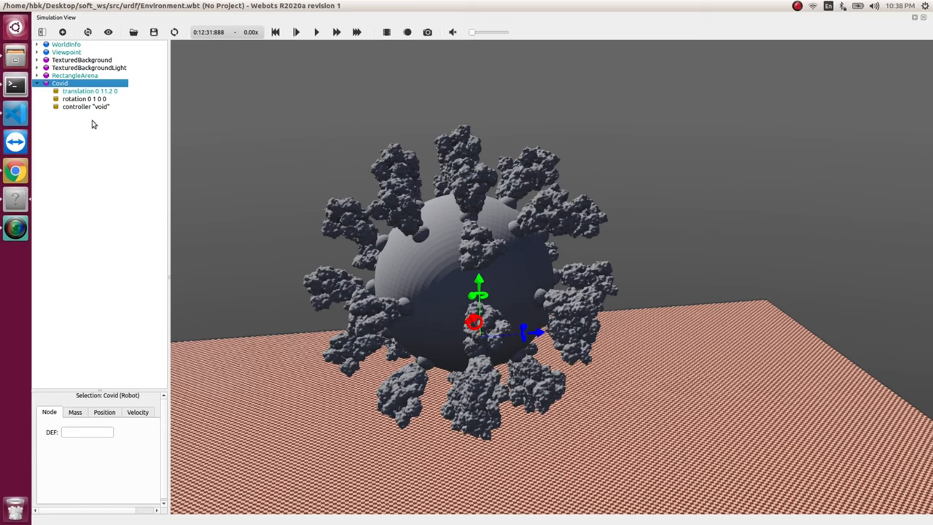
pyautogui.moveTo(33, 89)
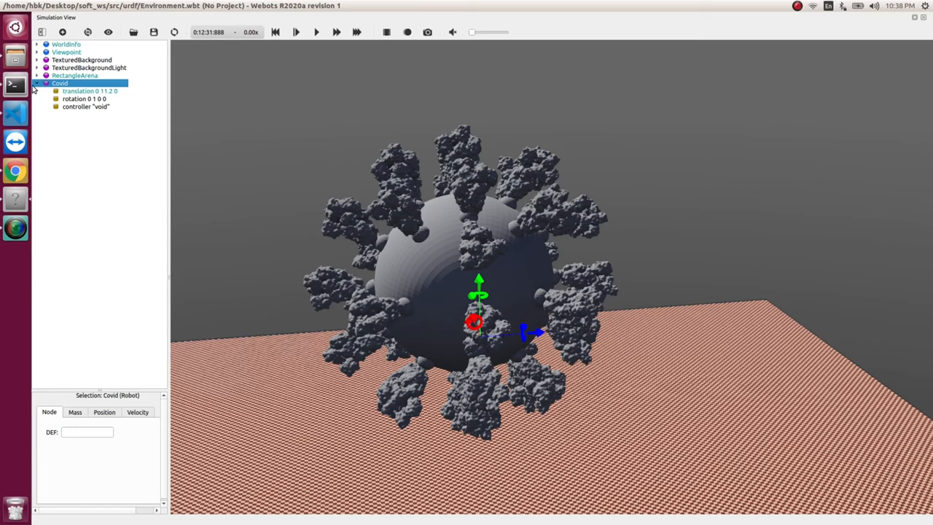
pyautogui.click(38, 82)
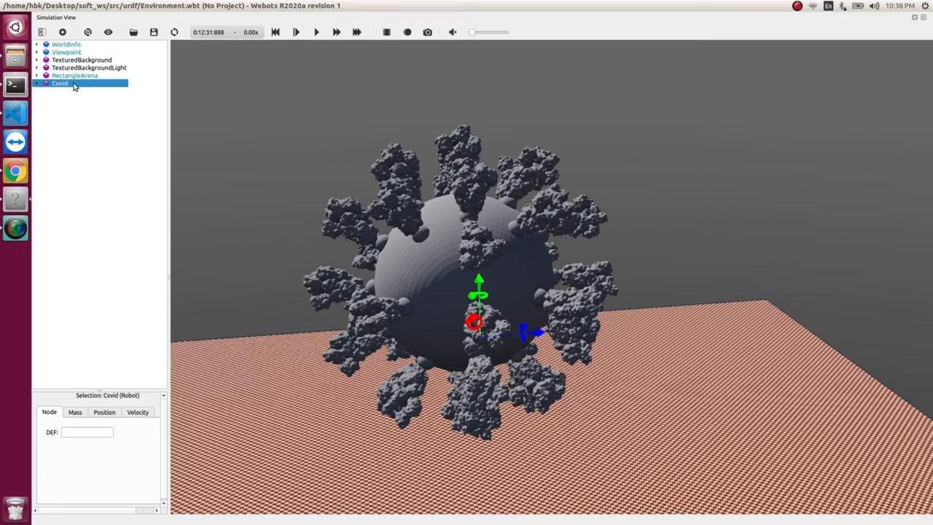
# Convert the Covid node to base nodes via Convert to Base Node(s).
pyautogui.rightClick(62, 83)
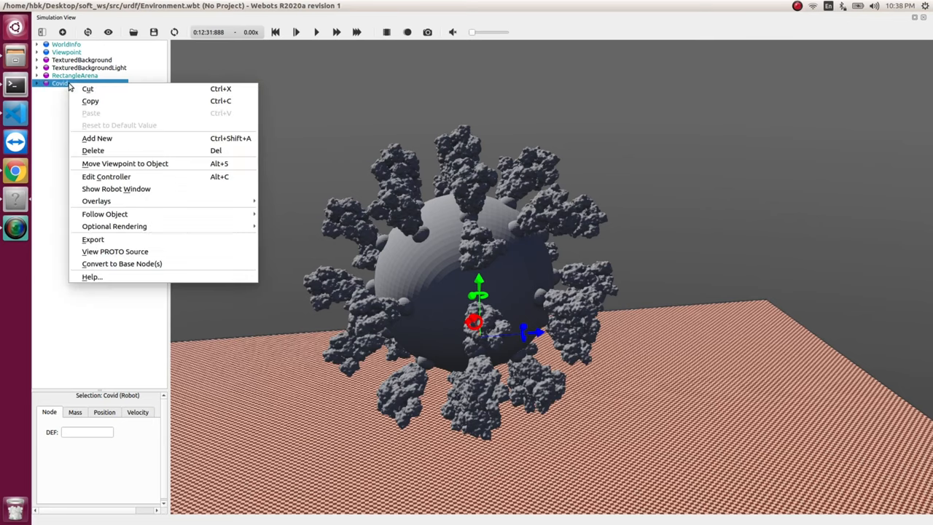
pyautogui.moveTo(122, 263)
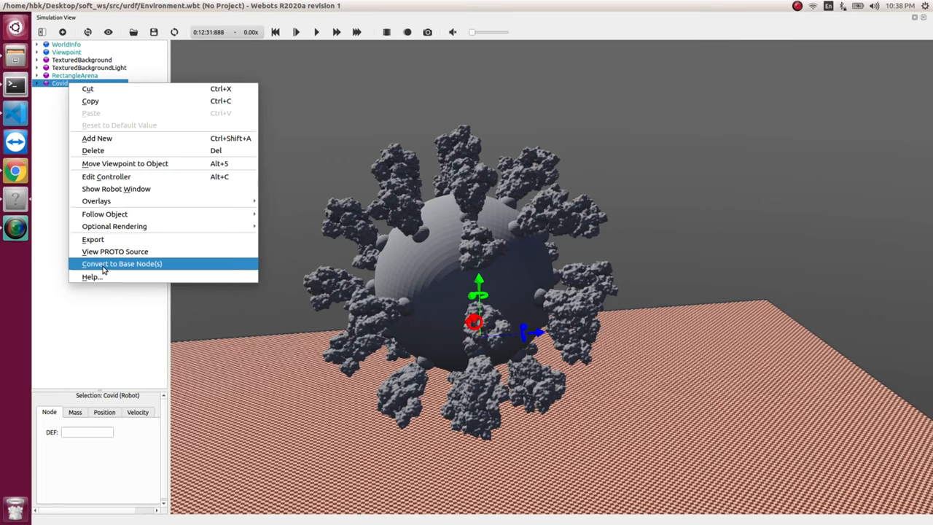
pyautogui.moveTo(126, 265)
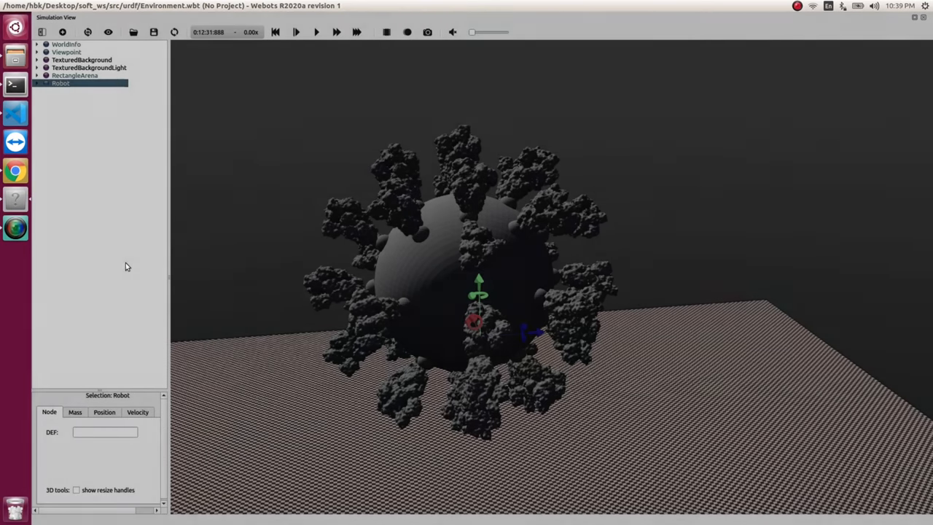
pyautogui.click(61, 81)
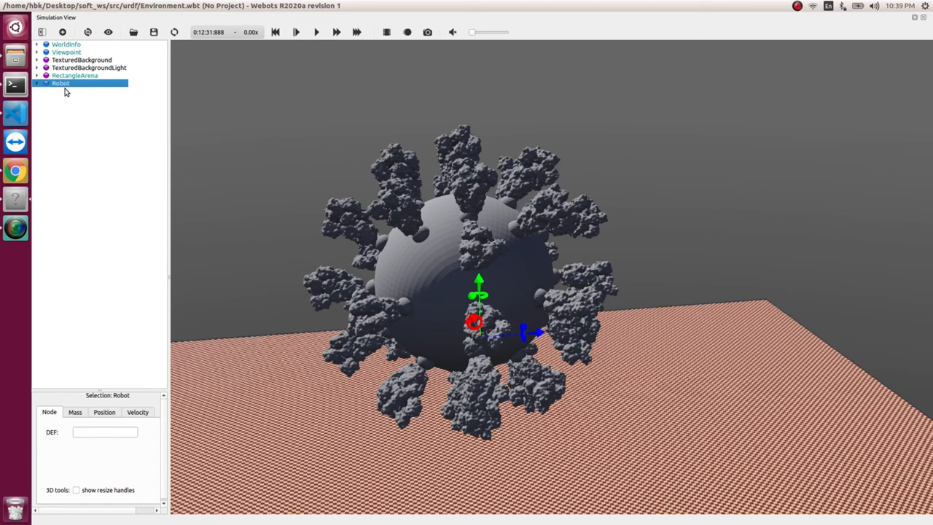
# Set the virus Shape's PBRAppearance baseColor to 1 0 0 (pure red).
pyautogui.click(38, 83)
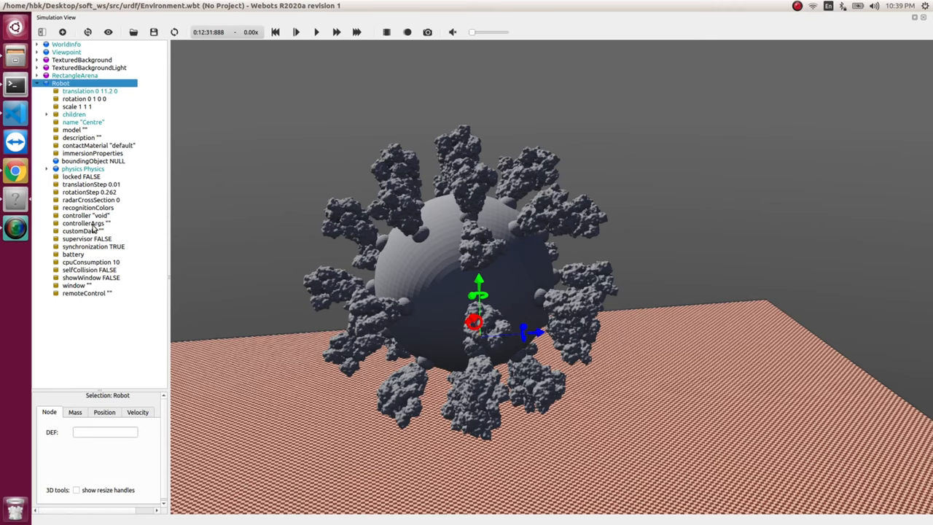
pyautogui.moveTo(46, 110)
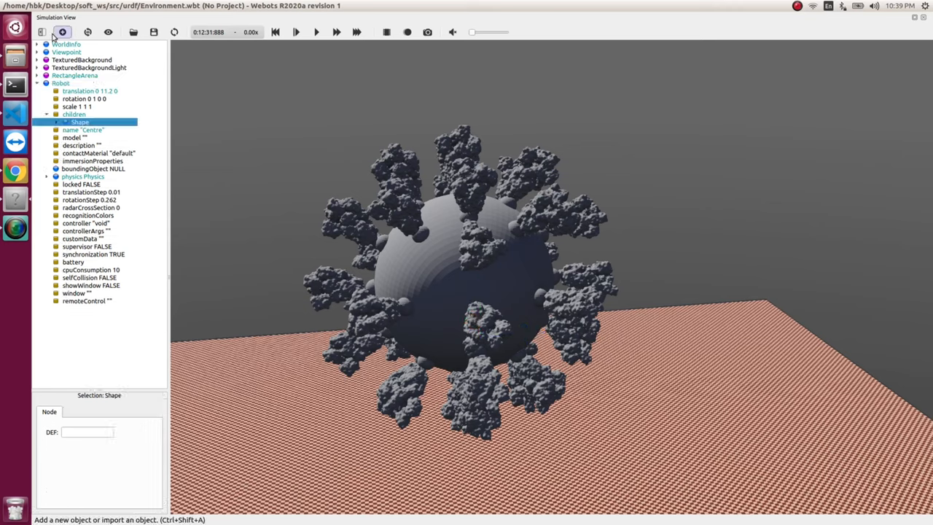
pyautogui.moveTo(61, 32)
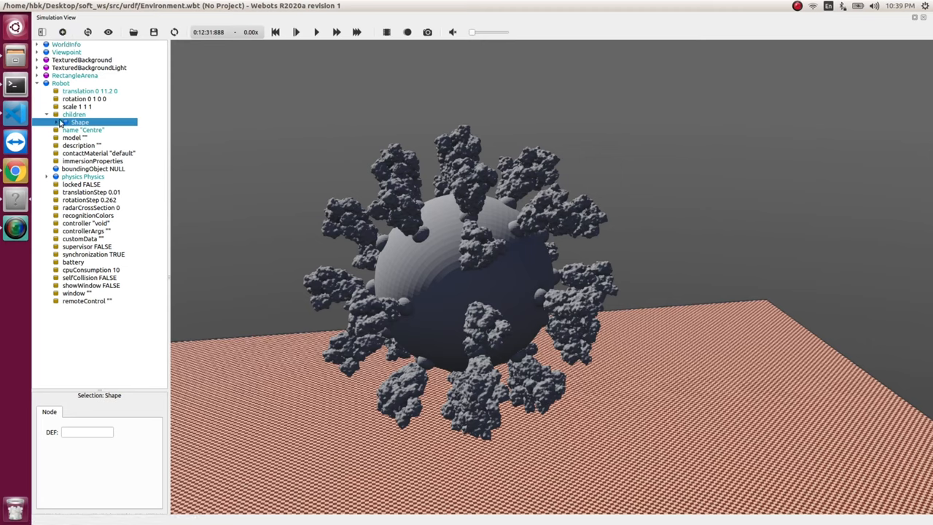
pyautogui.click(46, 114)
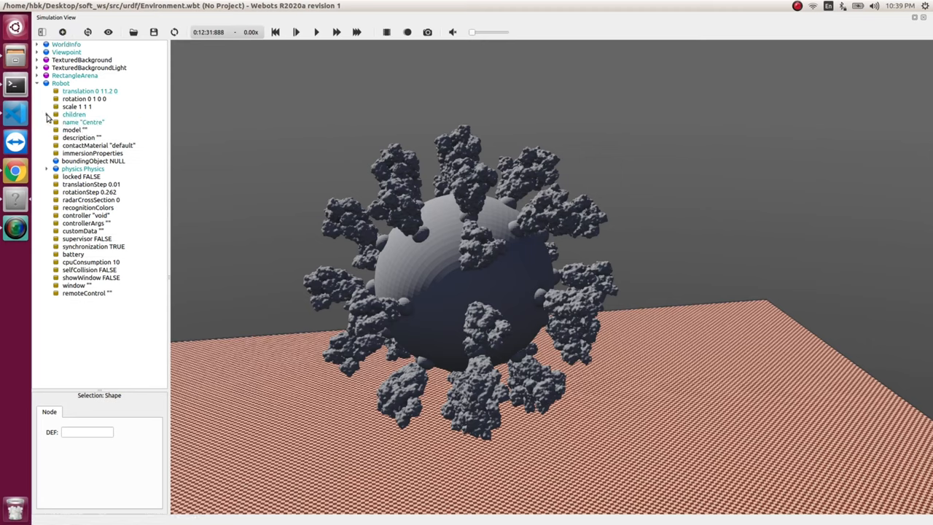
pyautogui.click(64, 123)
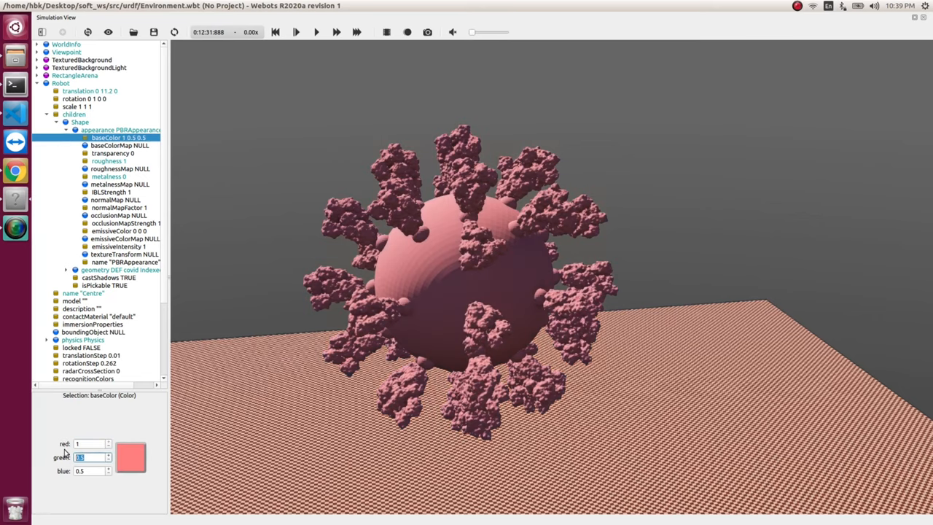
pyautogui.write('0')
pyautogui.click(94, 469)
pyautogui.write('0')
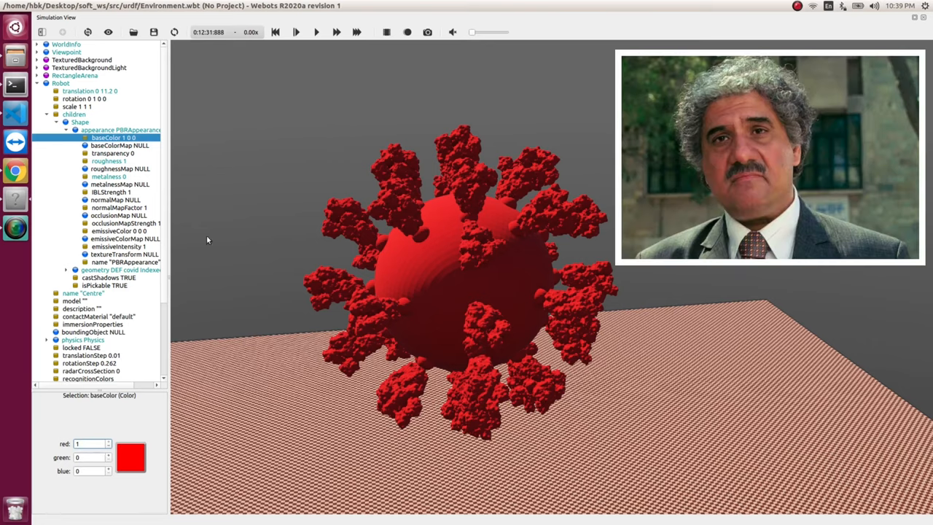
pyautogui.click(65, 113)
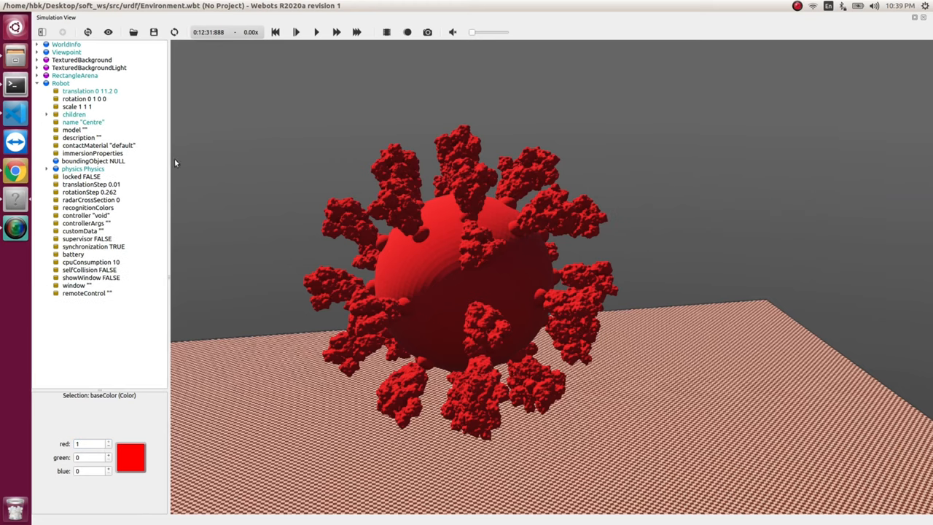
# Fill boundingObject with a USE of the covid IndexedFaceSet mesh.
pyautogui.click(93, 161)
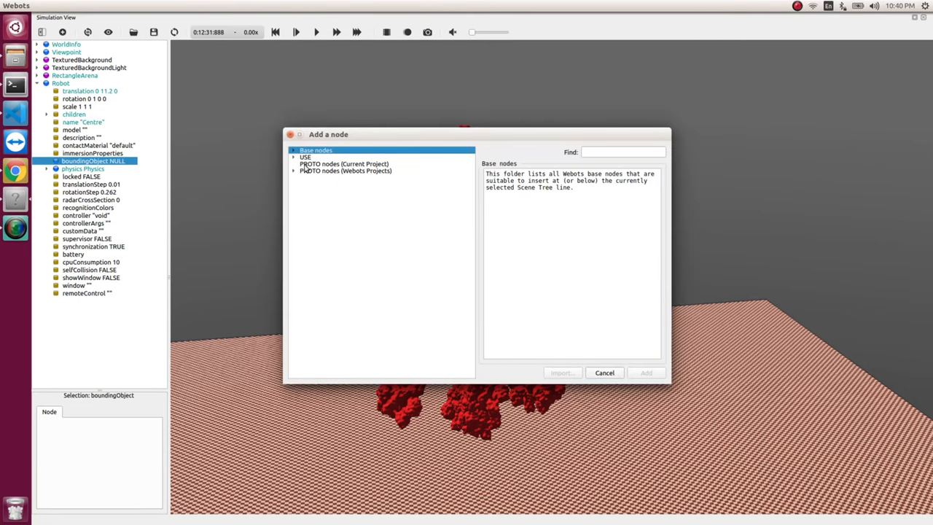
pyautogui.click(345, 163)
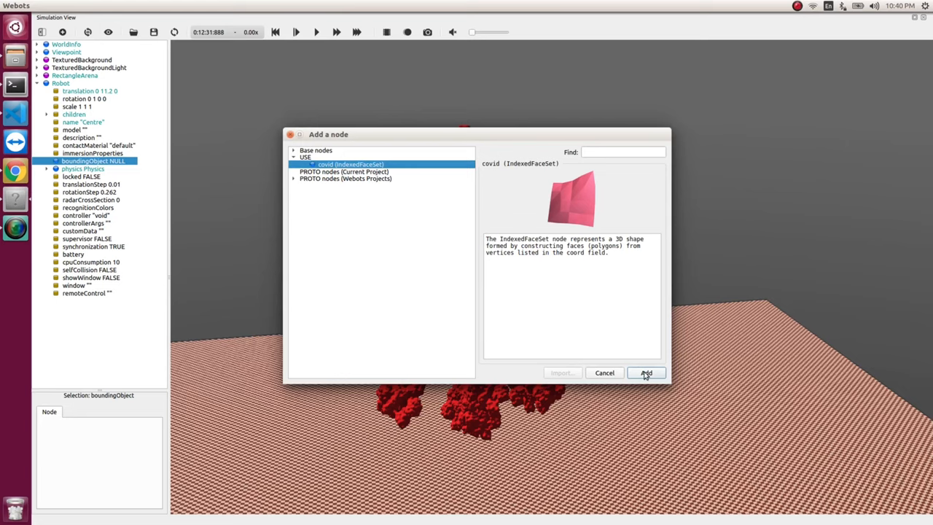
pyautogui.click(644, 373)
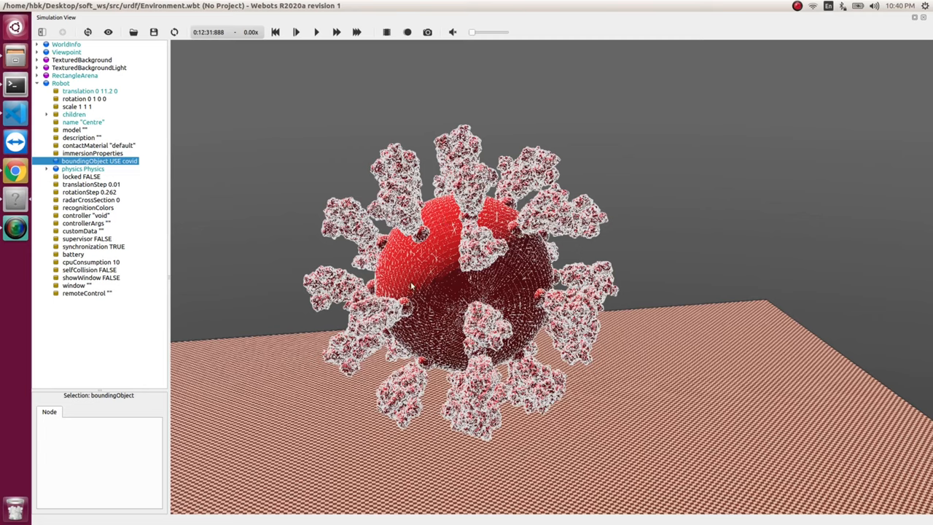
pyautogui.moveTo(630, 253)
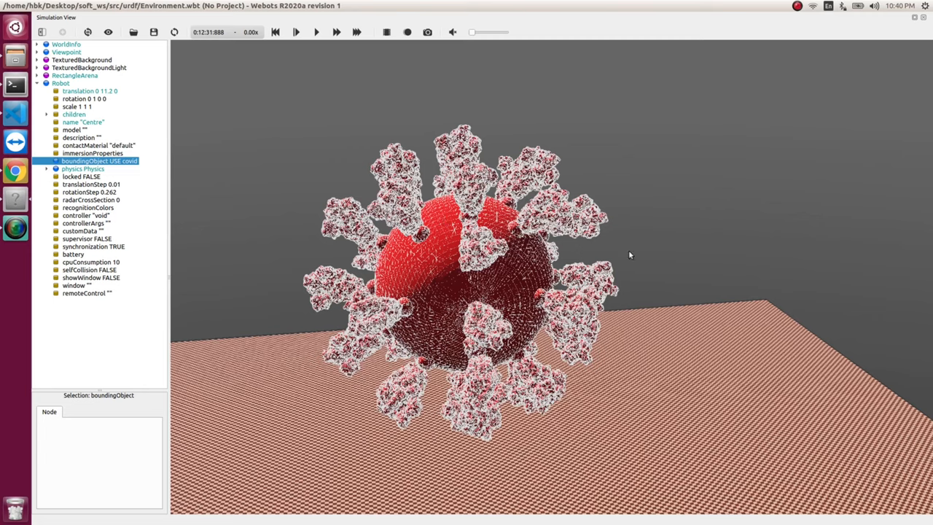
pyautogui.moveTo(578, 260)
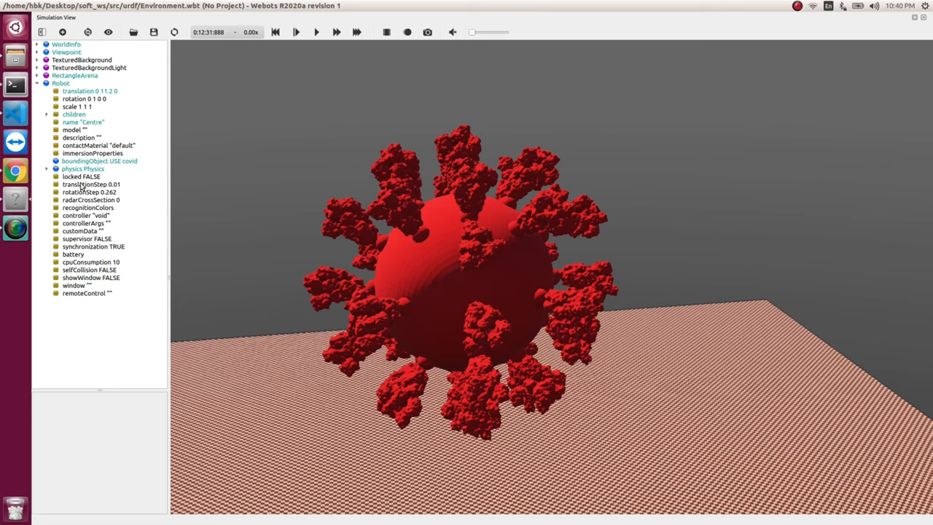
# Enter mass 50 in the virus robot's Physics node.
pyautogui.click(47, 169)
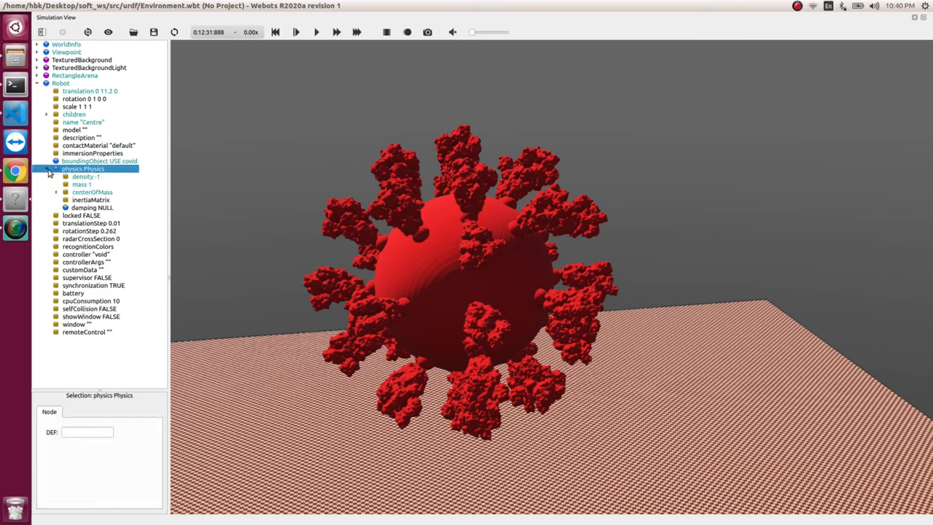
pyautogui.click(82, 184)
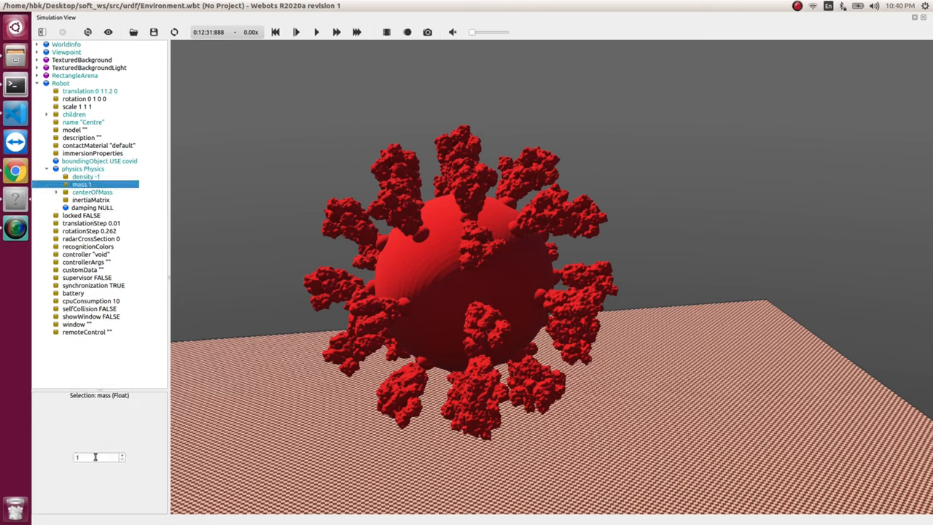
pyautogui.write('5')
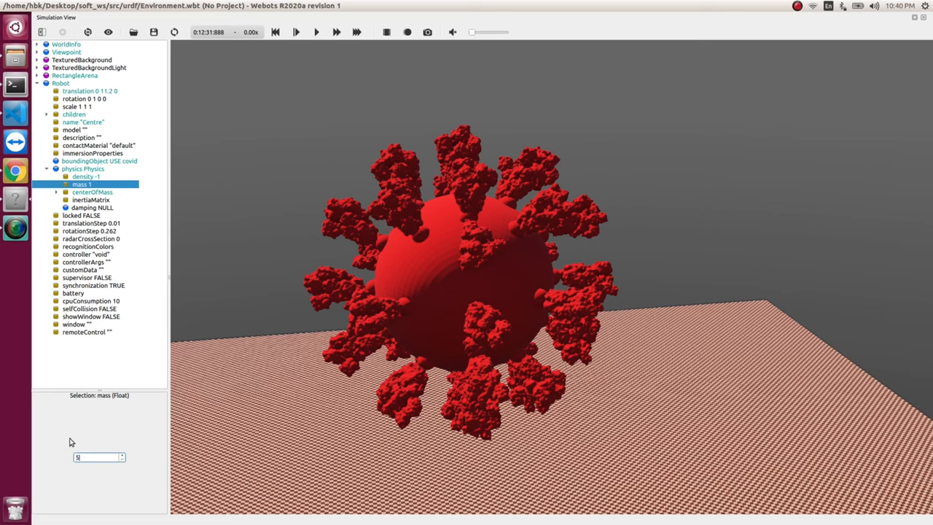
pyautogui.write('0')
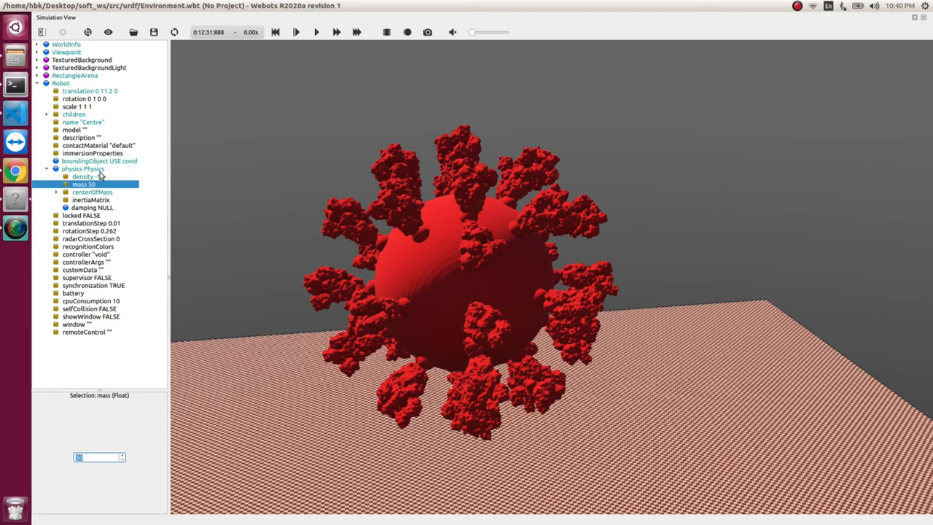
pyautogui.moveTo(82, 169)
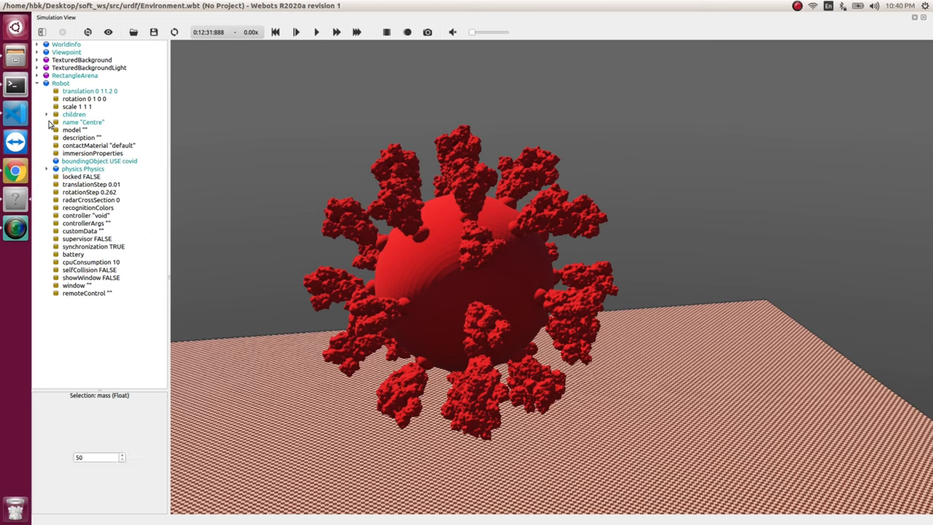
# Select the F16, swing the view toward the jet and expand its fields.
pyautogui.click(38, 83)
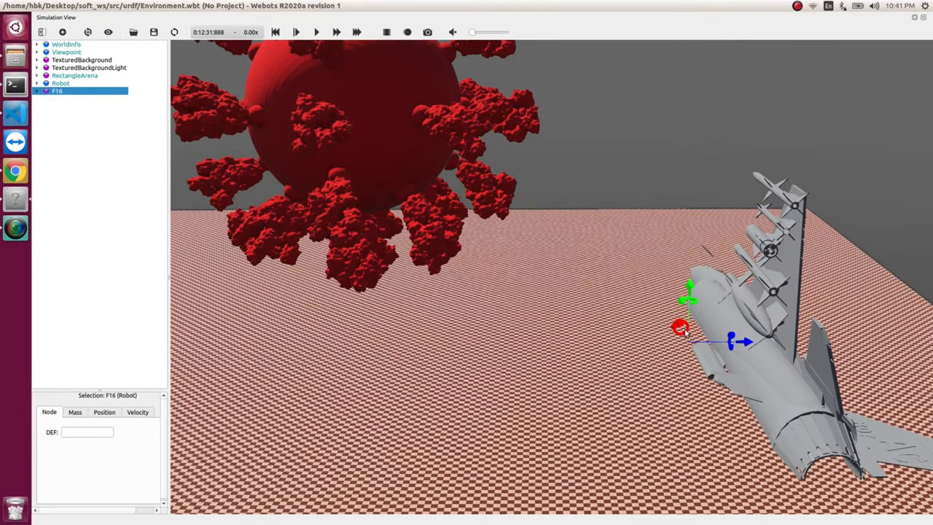
pyautogui.moveTo(679, 327); pyautogui.dragTo(649, 336)
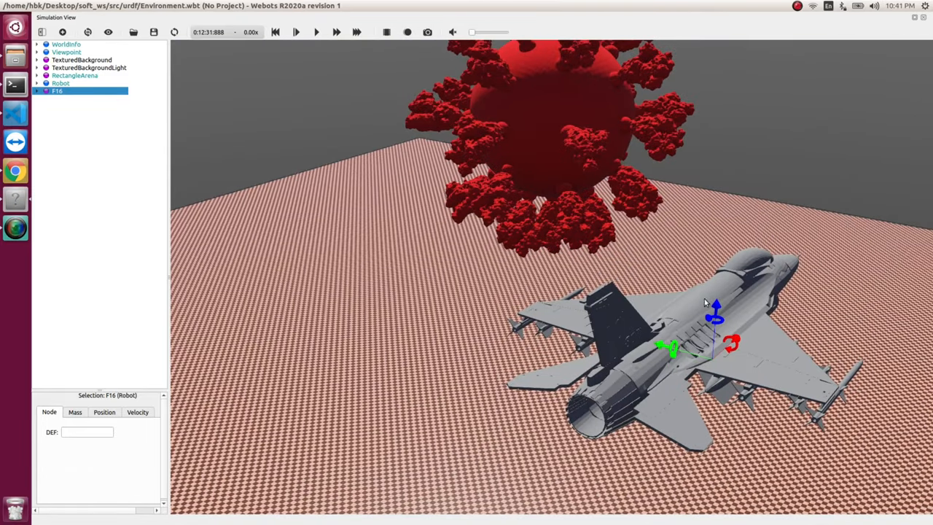
pyautogui.click(38, 91)
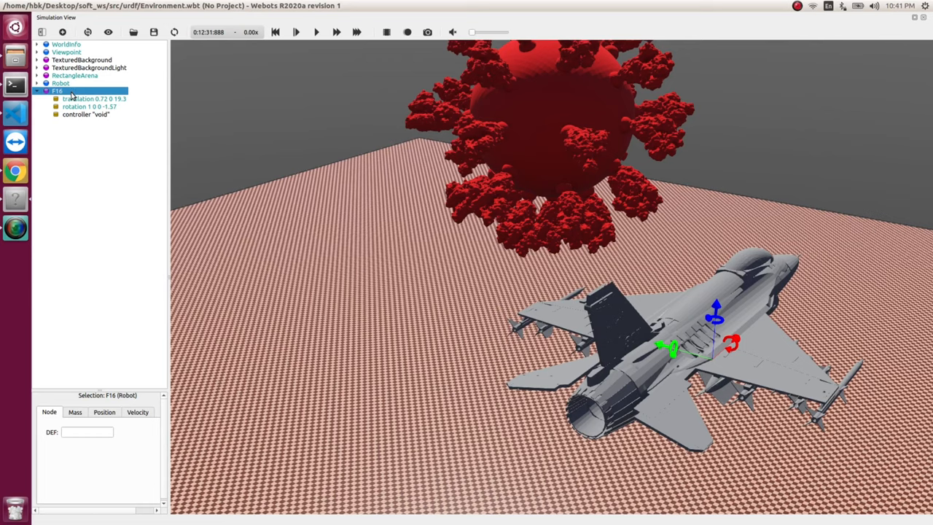
# Convert the F16 to a base Robot node and set its baseColor to teal (red 0, blue 0.5).
pyautogui.rightClick(57, 91)
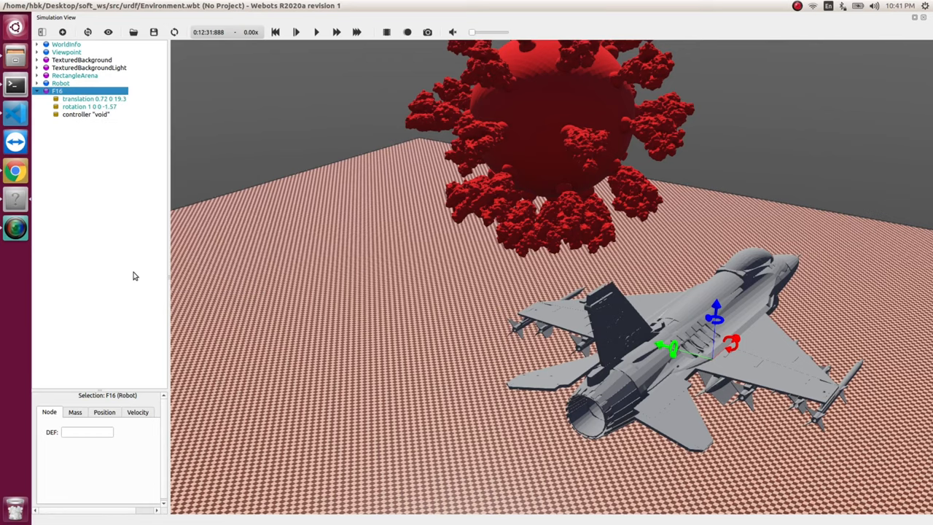
pyautogui.click(62, 90)
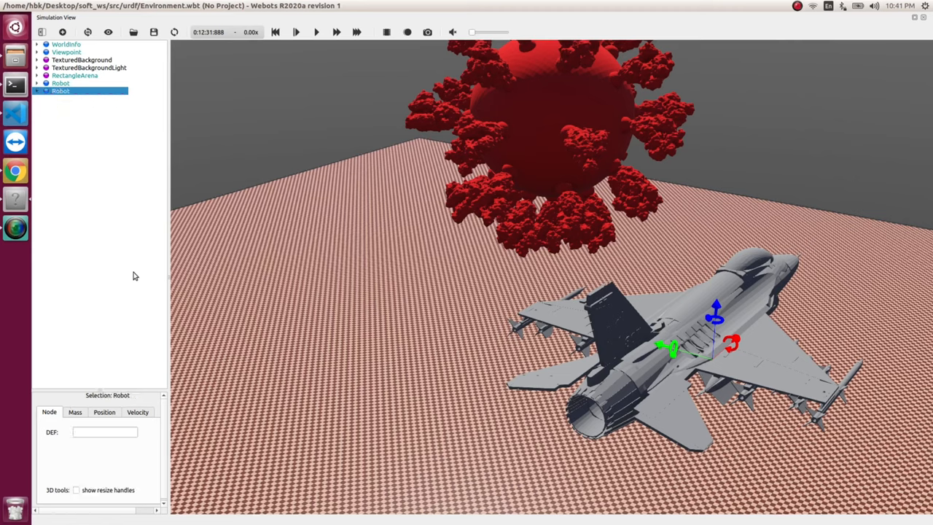
pyautogui.click(40, 91)
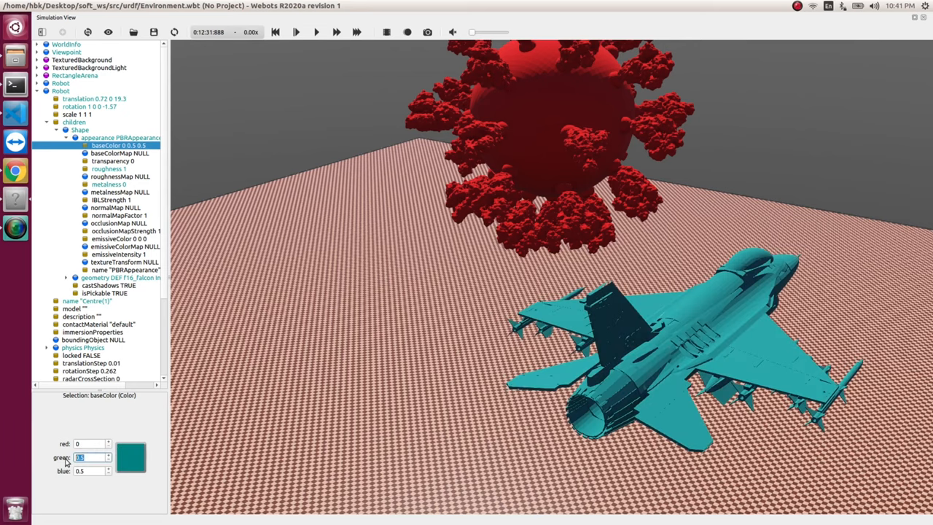
pyautogui.write('1')
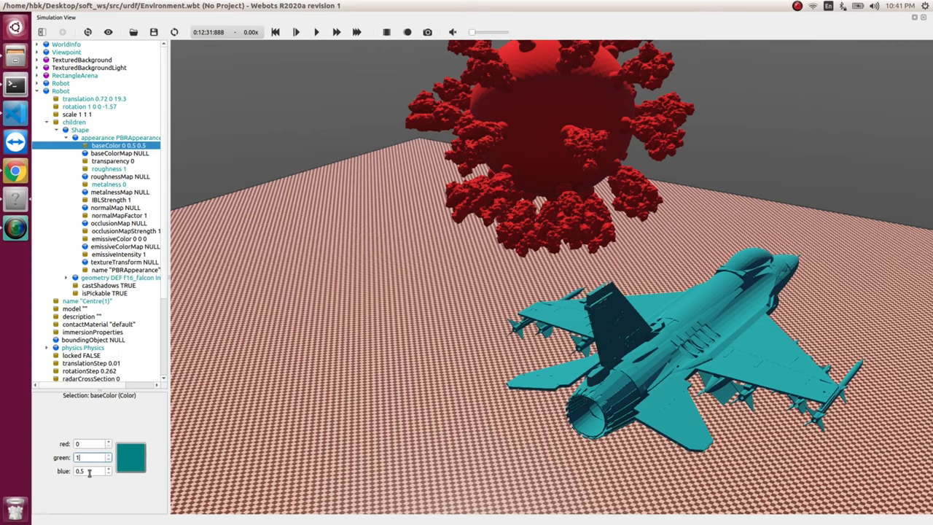